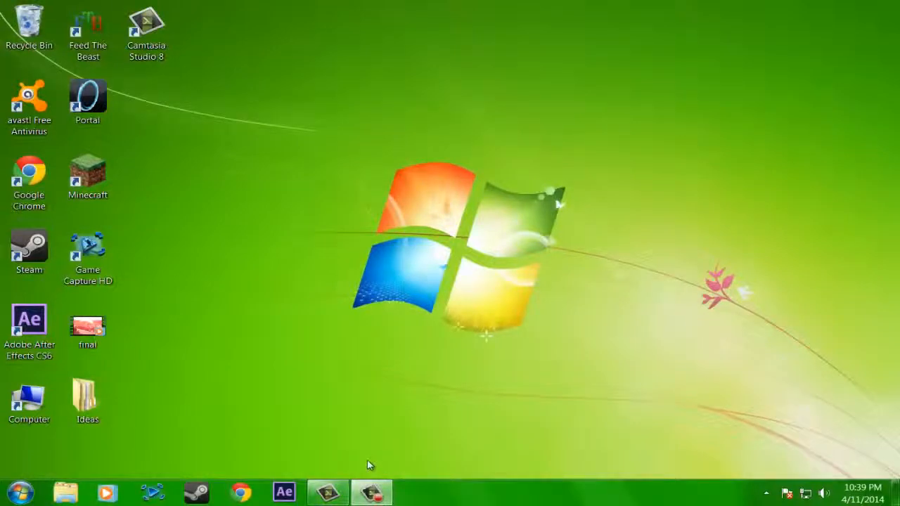
pyautogui.moveTo(400, 374)
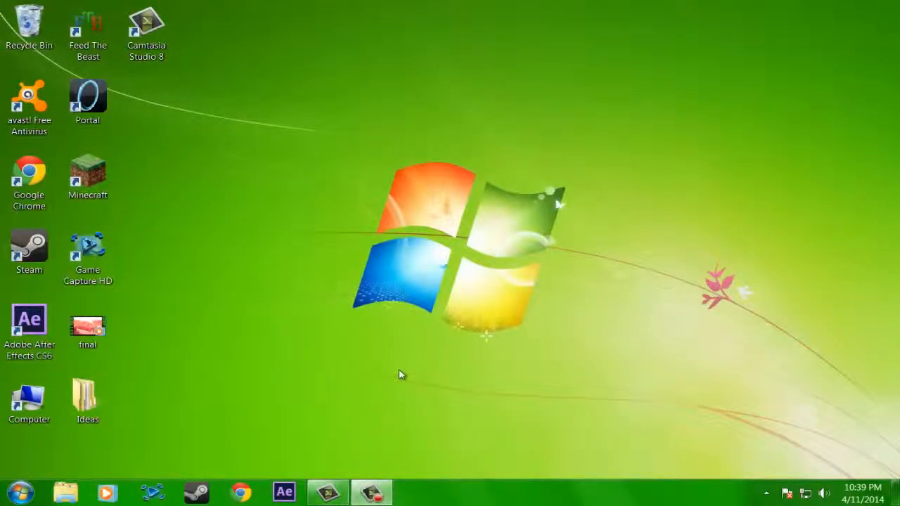
pyautogui.moveTo(413, 366)
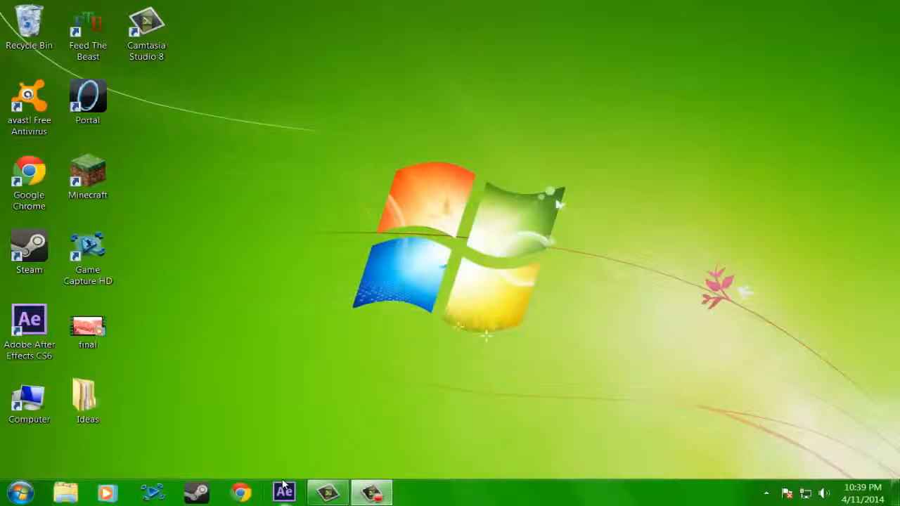
pyautogui.moveTo(284, 492)
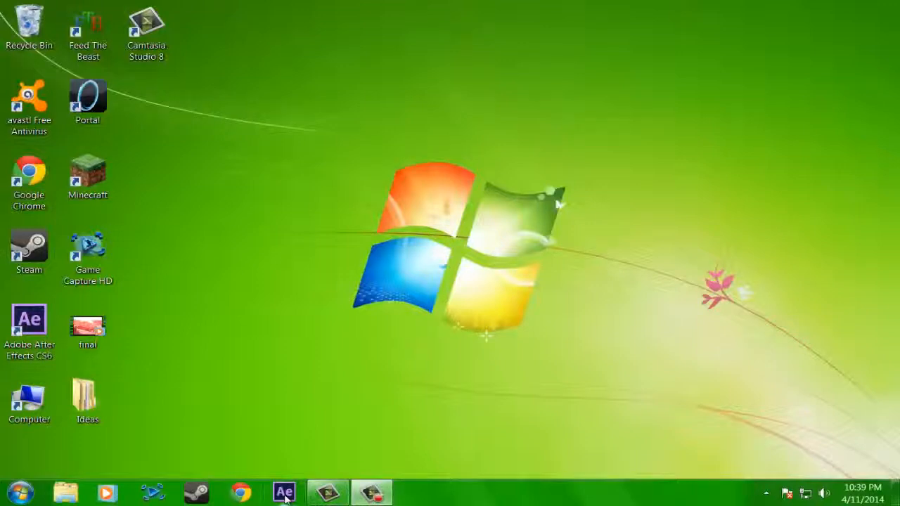
# - Launch After Effects from the taskbar into an empty untitled project
pyautogui.click(284, 492)
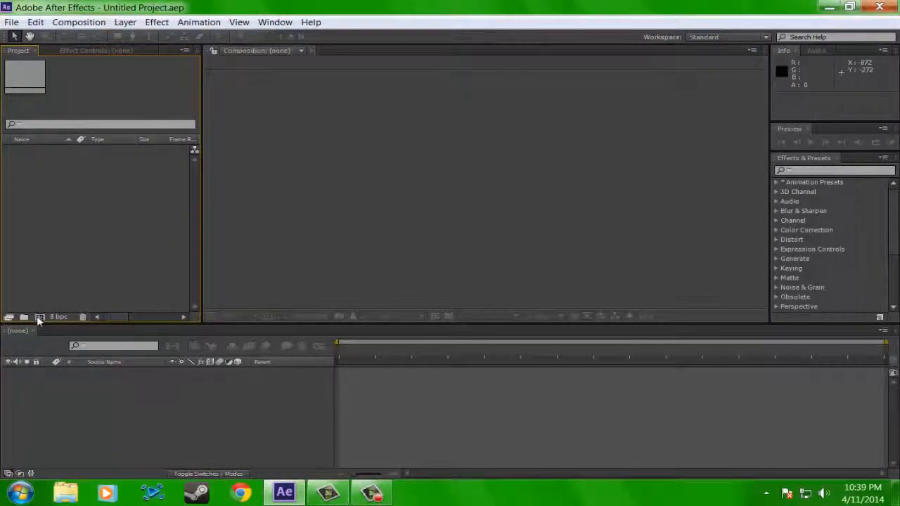
# - Import cinematics.mp4 from Desktop > Ideas > Tests into the project
pyautogui.rightClick(39, 318)
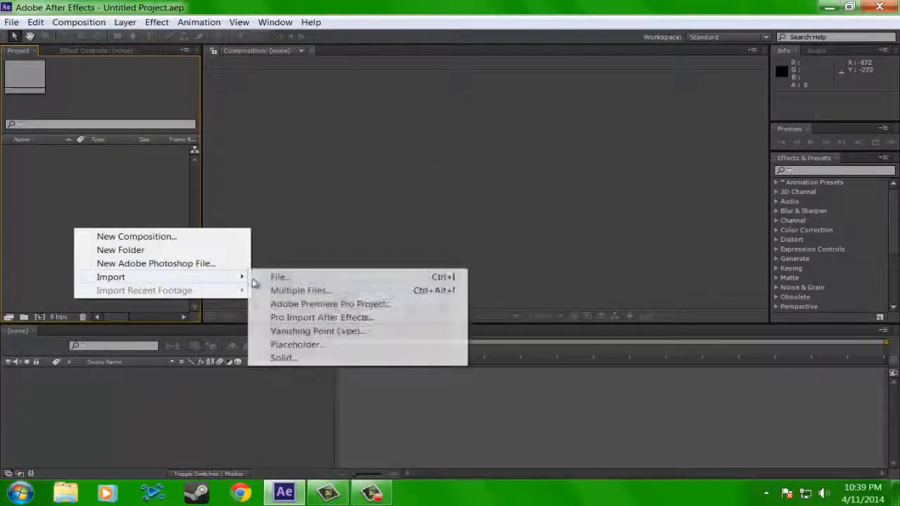
pyautogui.click(279, 276)
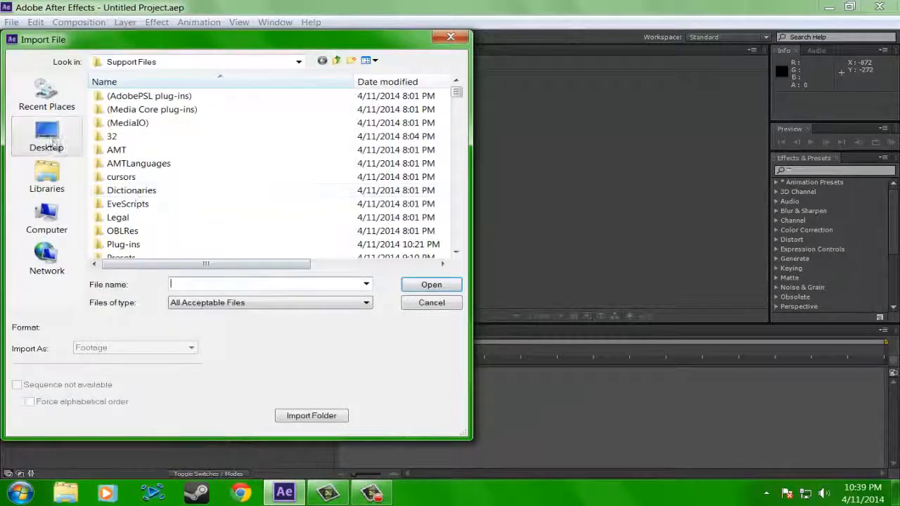
pyautogui.click(47, 138)
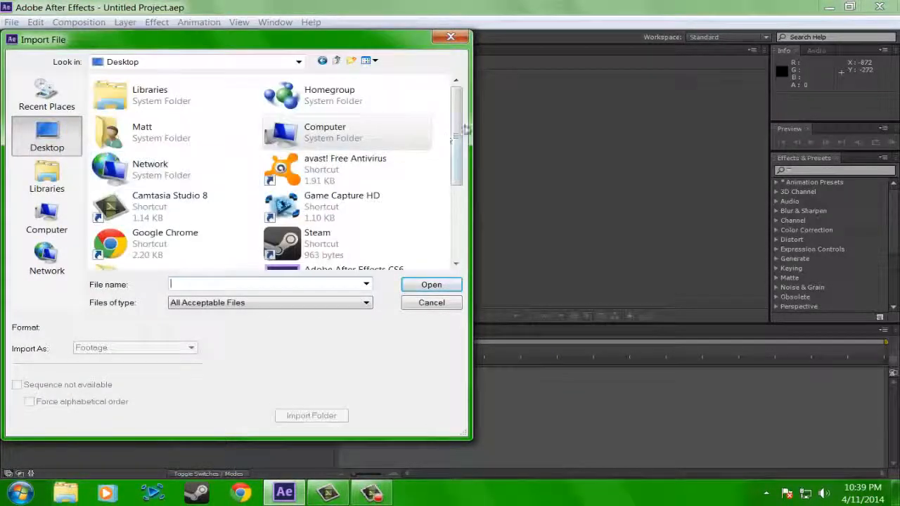
pyautogui.scroll(-3)
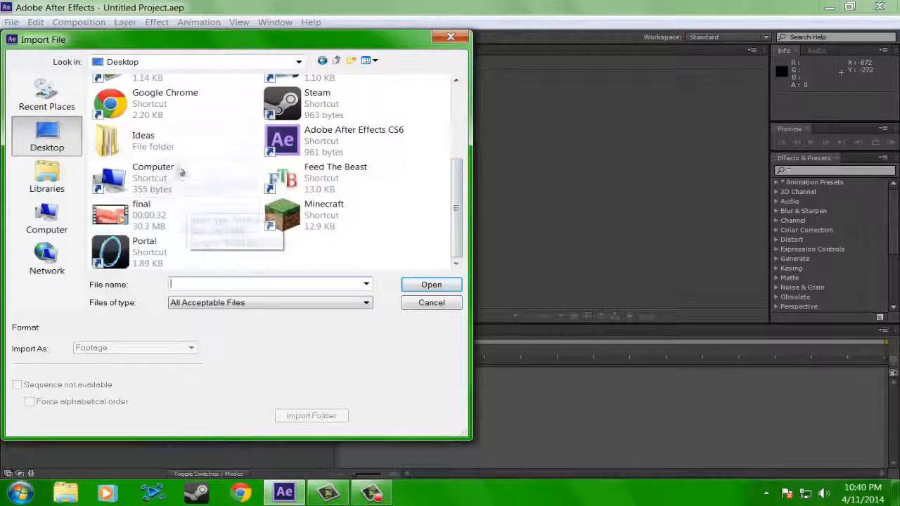
pyautogui.doubleClick(143, 141)
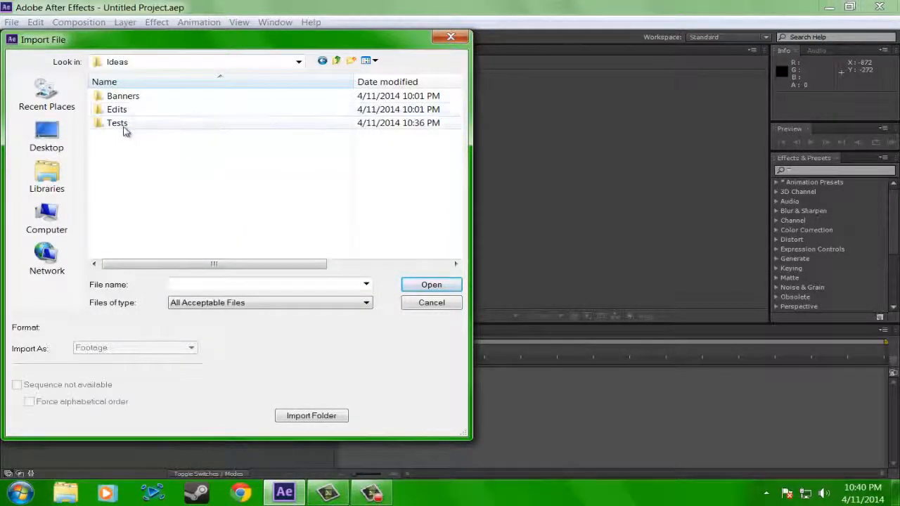
pyautogui.doubleClick(117, 122)
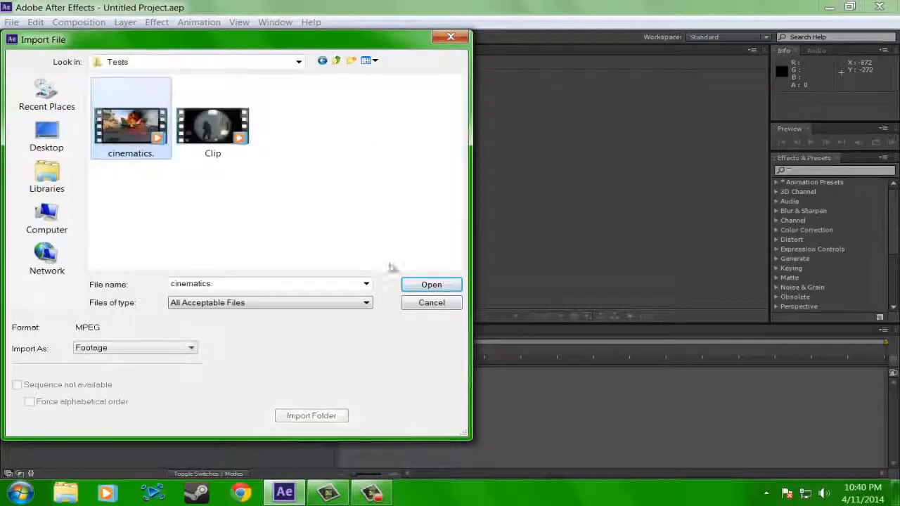
pyautogui.click(430, 284)
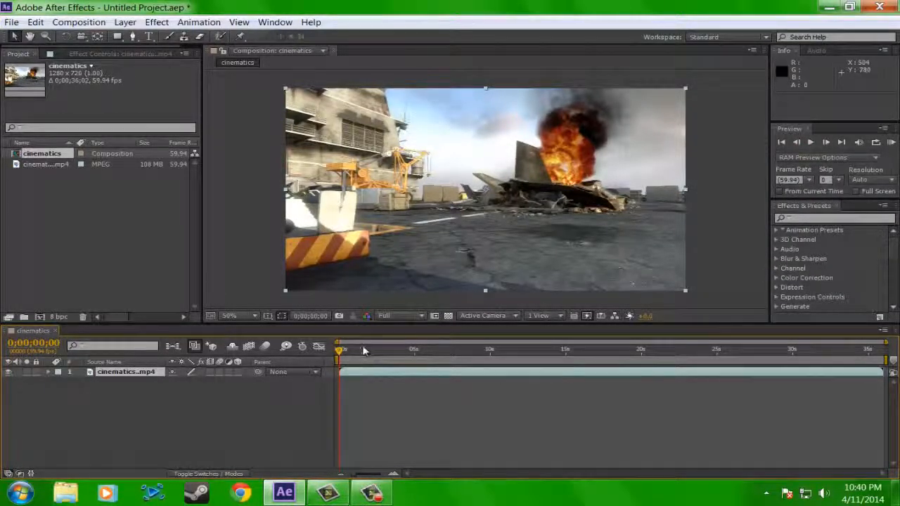
pyautogui.click(228, 315)
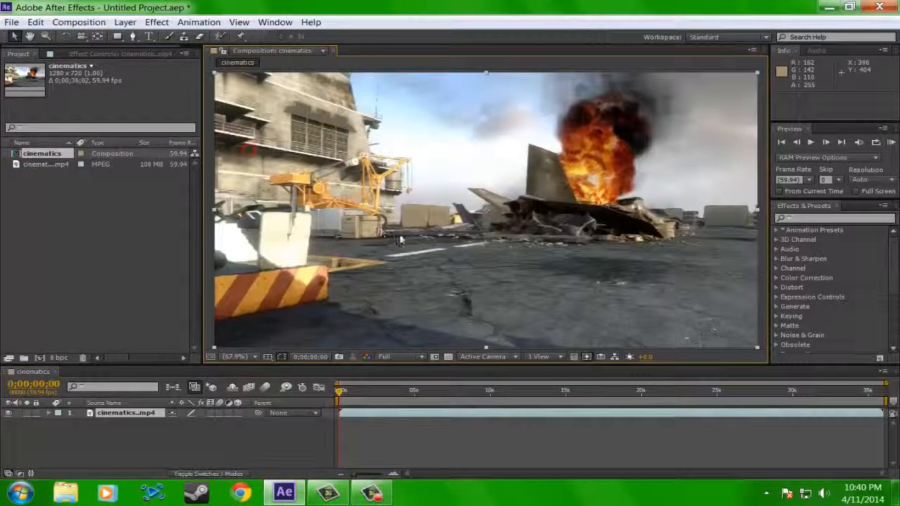
pyautogui.click(382, 391)
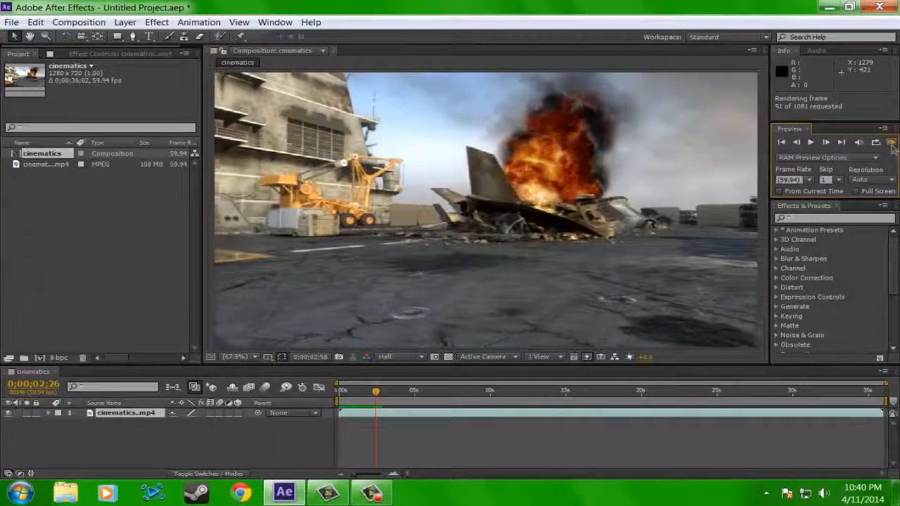
pyautogui.click(810, 141)
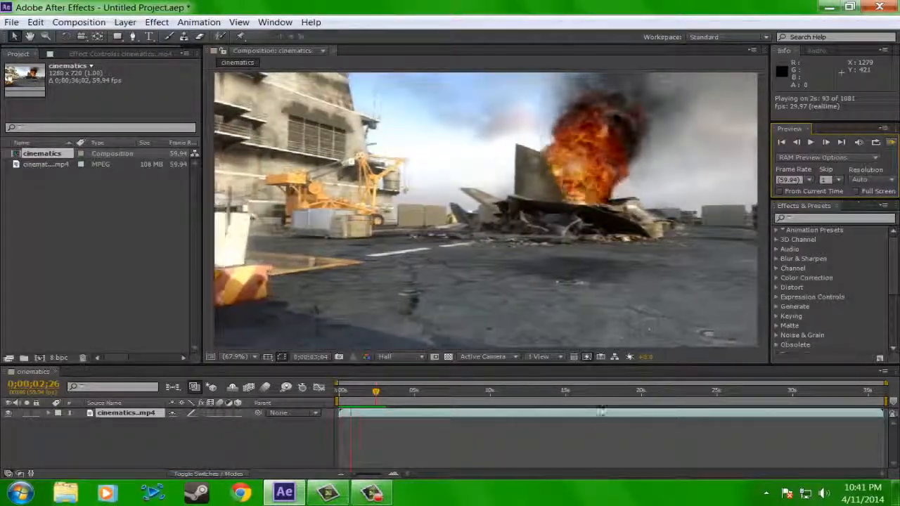
# - Mark the work area start and end around the chosen stretch of carrier footage
pyautogui.moveTo(376, 391); pyautogui.dragTo(366, 391)
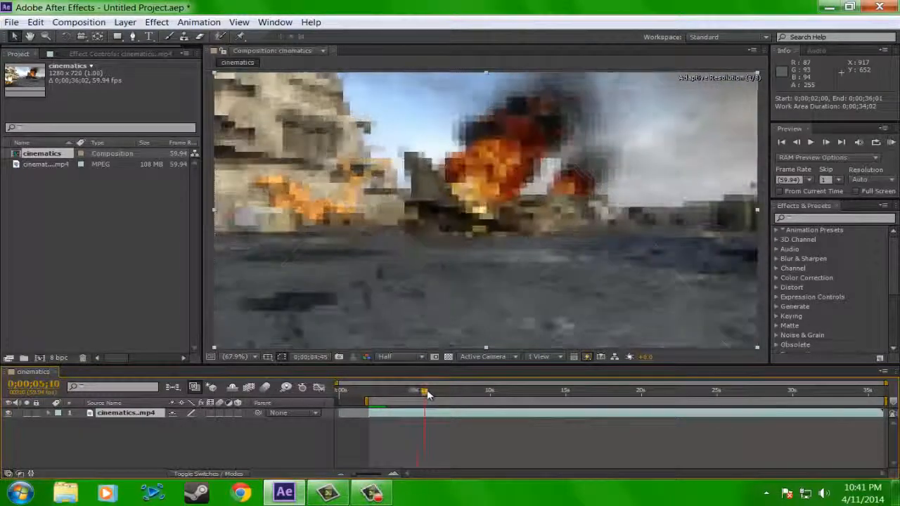
pyautogui.moveTo(425, 391); pyautogui.dragTo(461, 390)
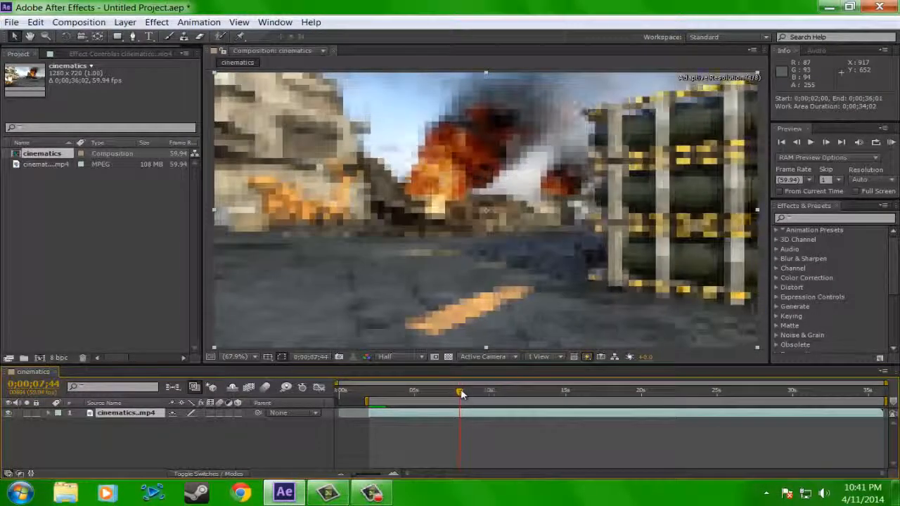
pyautogui.moveTo(461, 391); pyautogui.dragTo(473, 391)
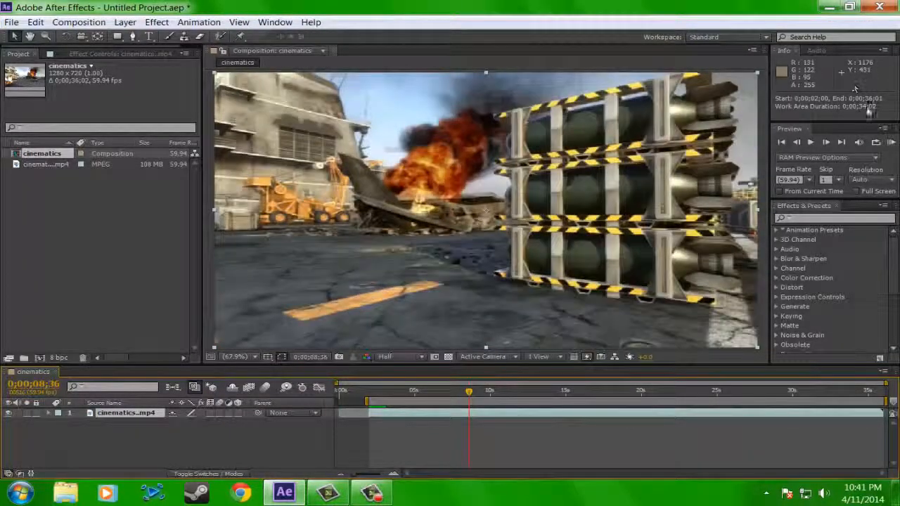
pyautogui.click(826, 142)
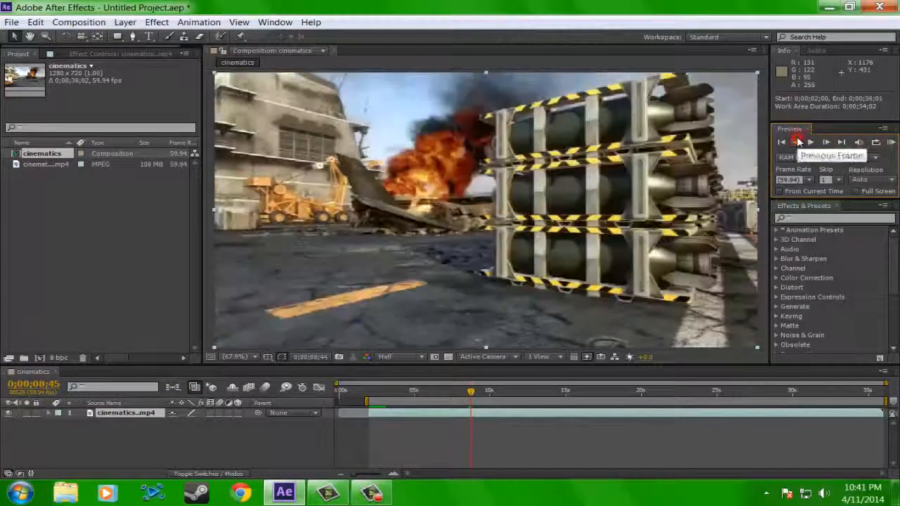
pyautogui.click(796, 141)
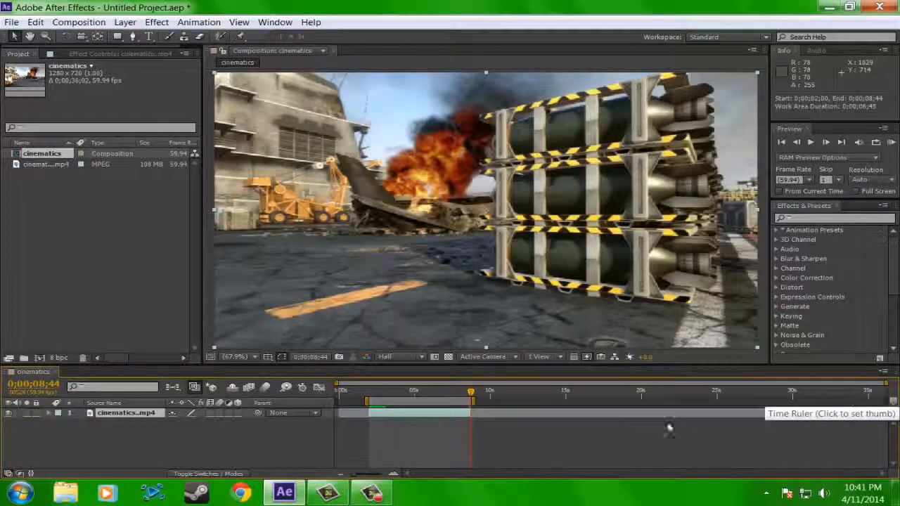
# - Trim the composition to the work area, shortening it to under seven seconds
pyautogui.rightClick(471, 401)
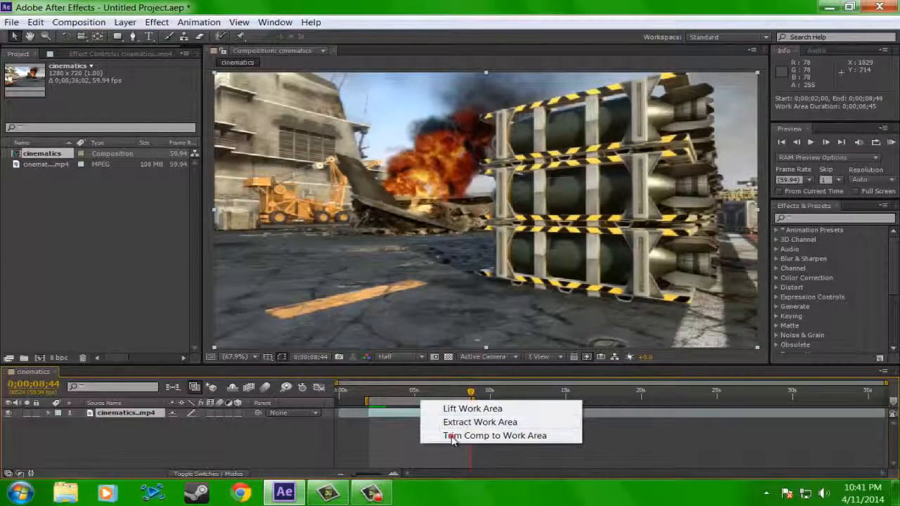
pyautogui.click(495, 436)
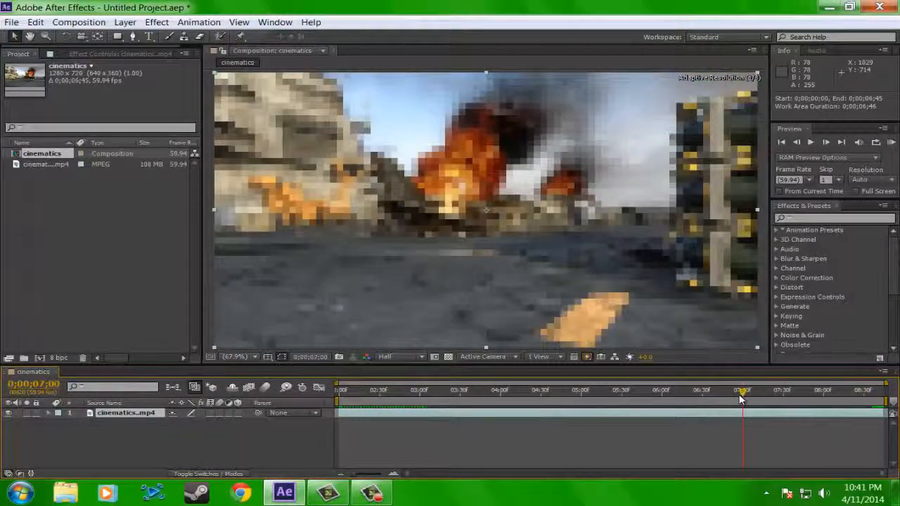
pyautogui.click(700, 389)
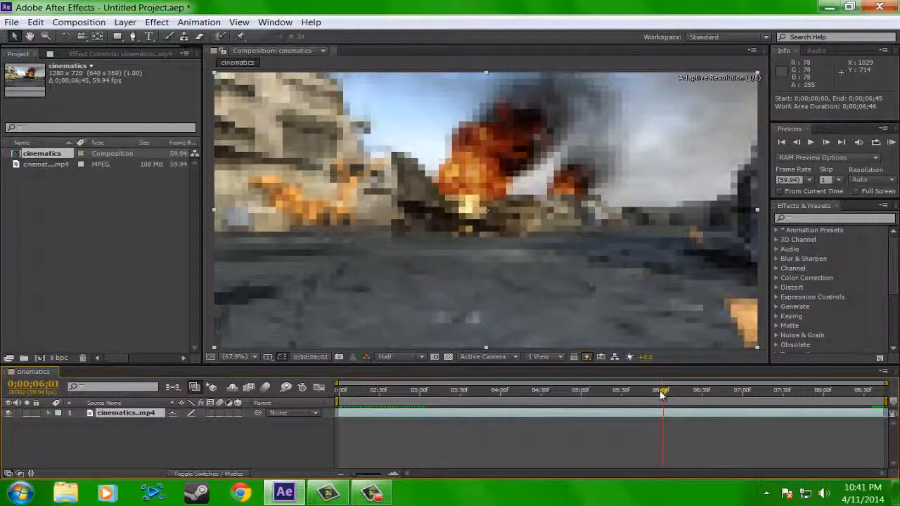
pyautogui.moveTo(661, 391); pyautogui.dragTo(658, 391)
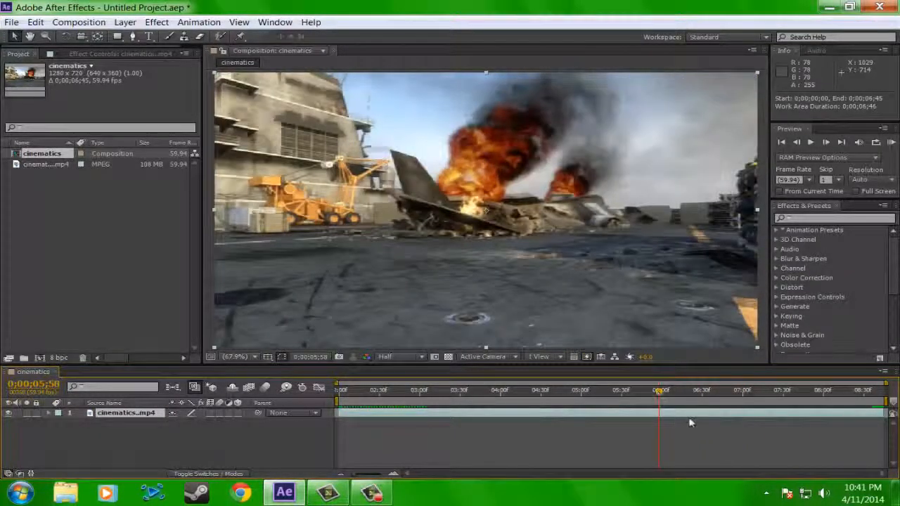
pyautogui.click(827, 142)
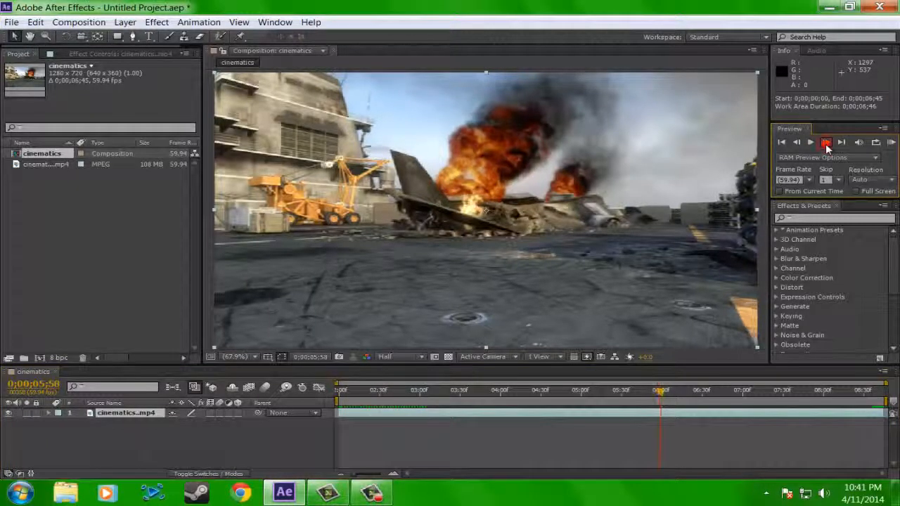
pyautogui.click(827, 142)
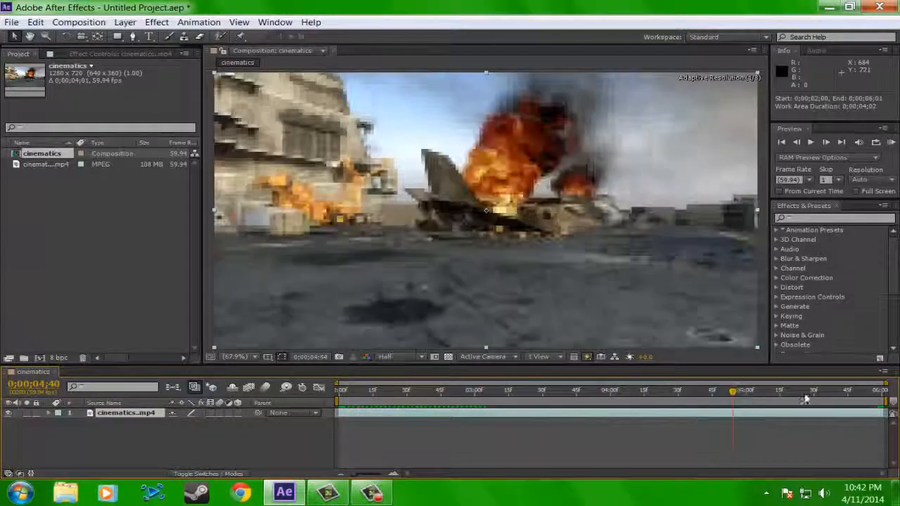
pyautogui.click(667, 391)
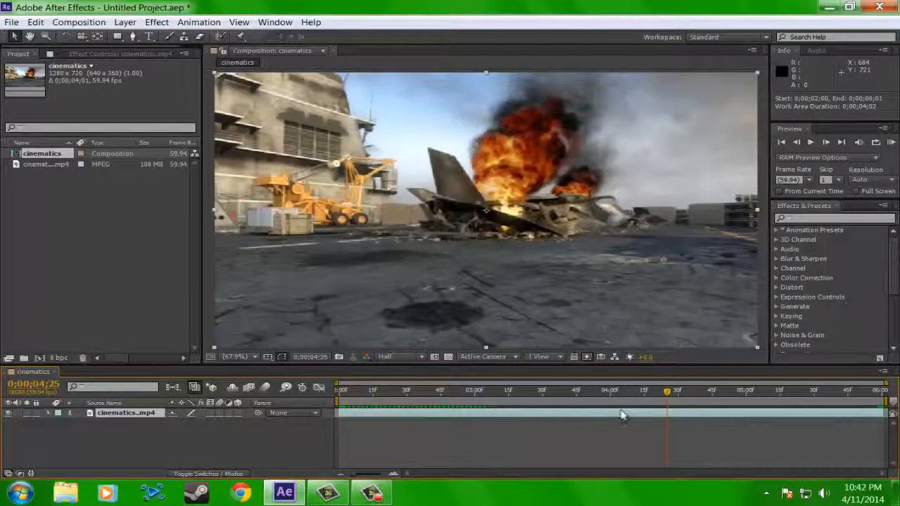
# - Apply Track Camera to the cinematics layer to begin 3D camera analysis
pyautogui.rightClick(130, 414)
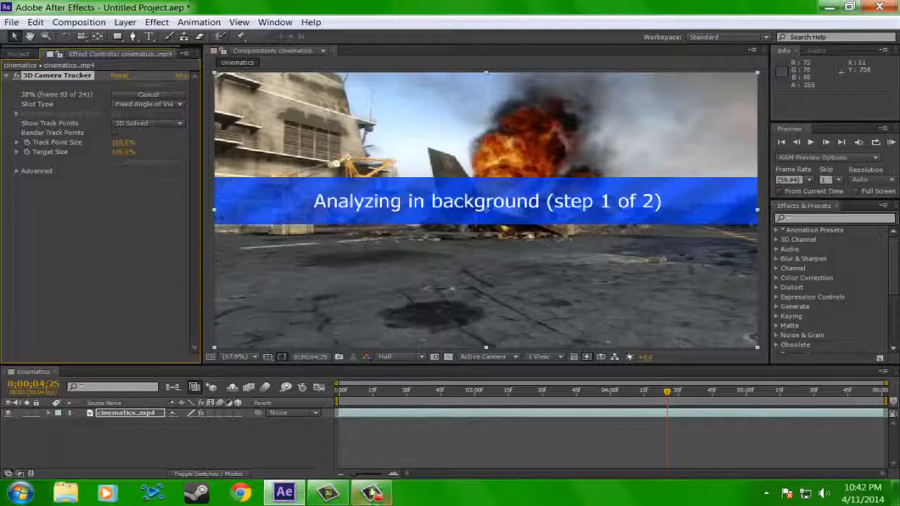
# - Let the 3D Camera Tracker finish solving so track points cover the carrier deck
pyautogui.click(371, 492)
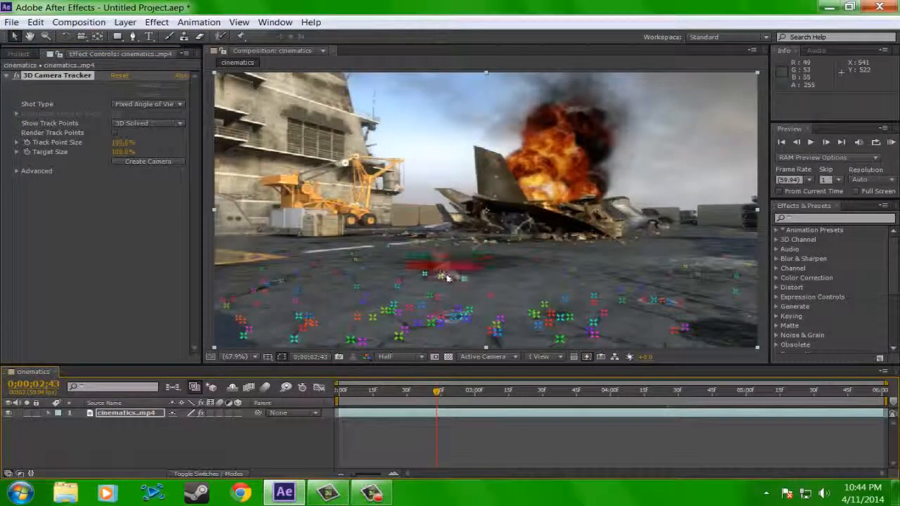
# - Create a track solid and 3D tracker camera from the selected ground track points
pyautogui.rightClick(448, 278)
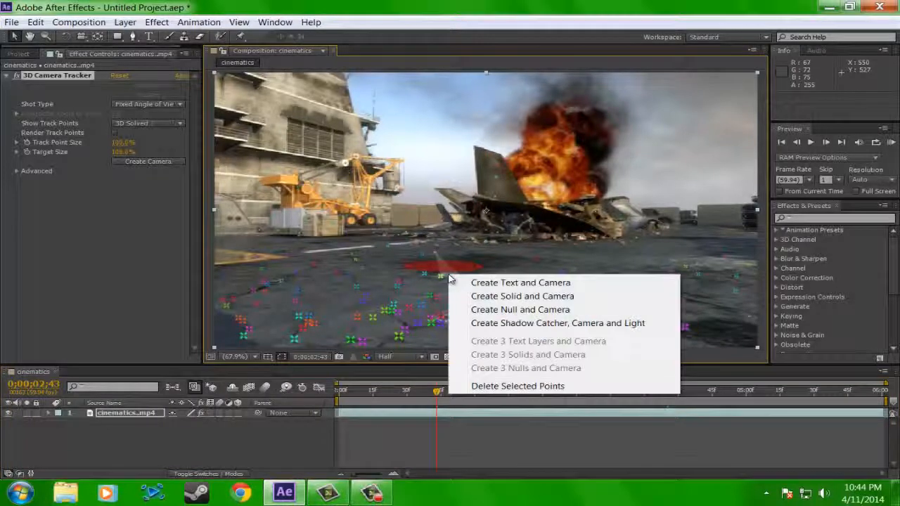
pyautogui.moveTo(482, 301)
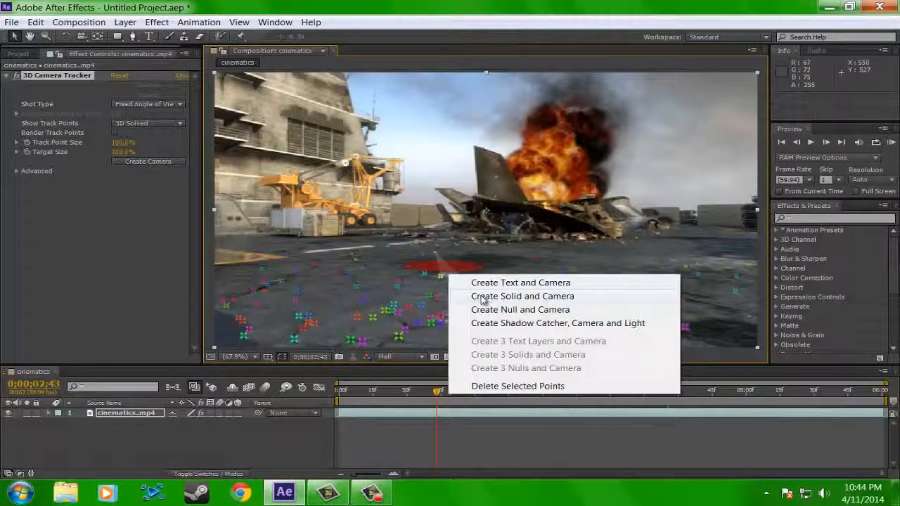
pyautogui.click(522, 295)
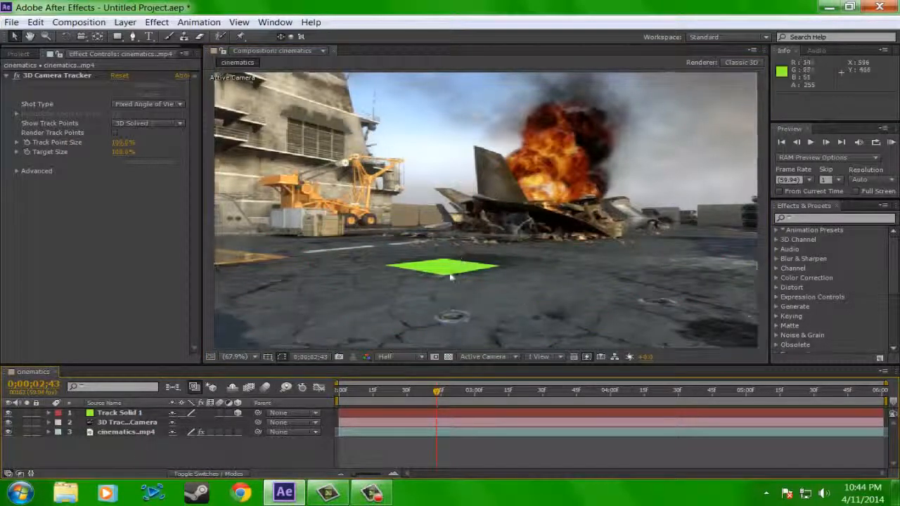
pyautogui.click(126, 422)
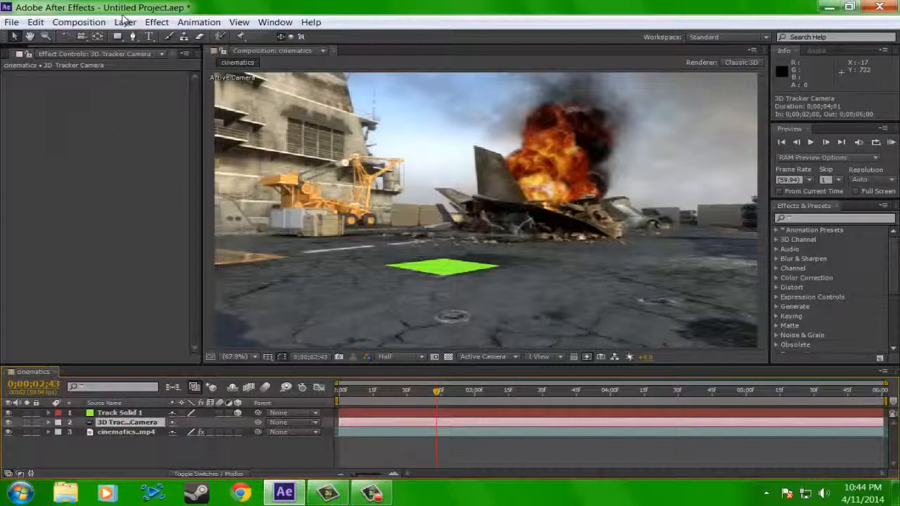
# - Add a new full-frame dark gray solid layer via Layer > New > Solid
pyautogui.click(124, 23)
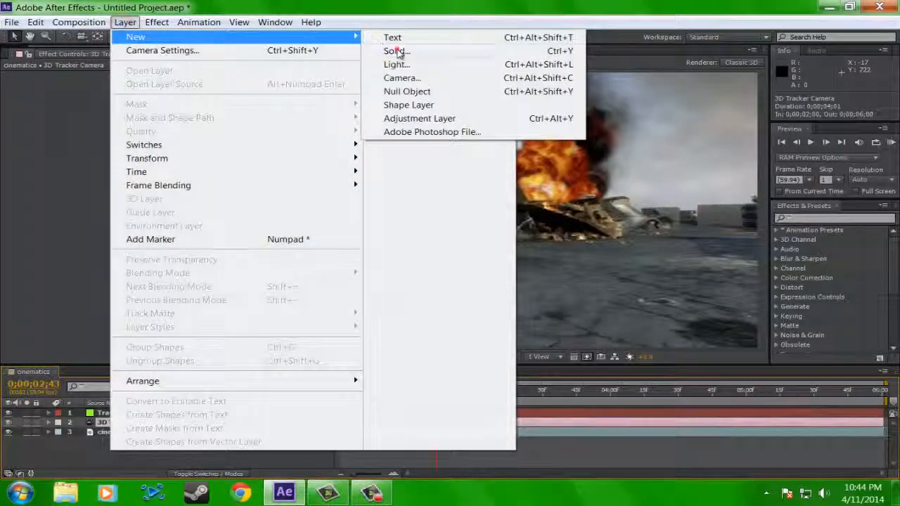
pyautogui.click(396, 50)
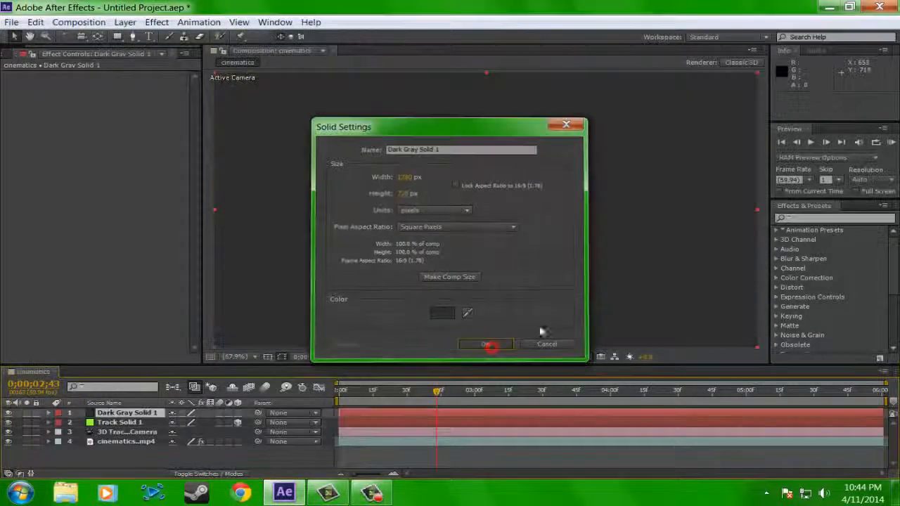
pyautogui.click(485, 343)
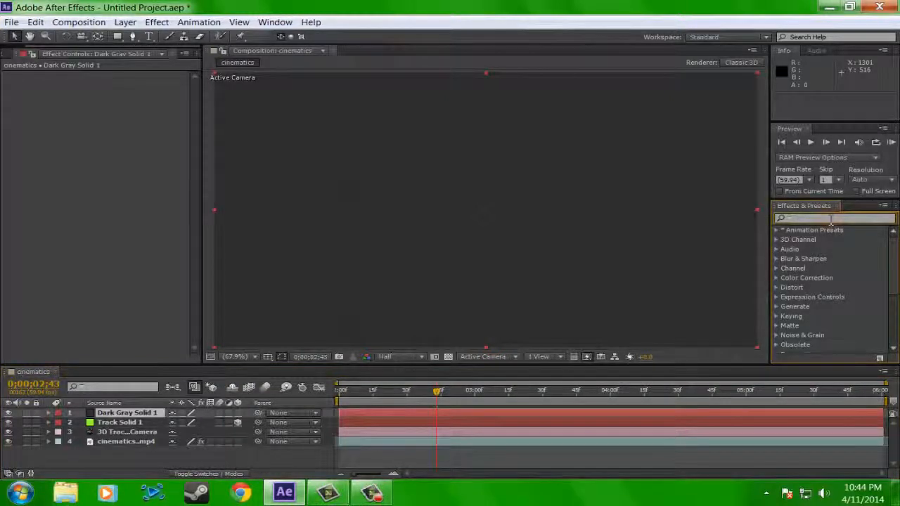
# - Apply Trapcode Particular to the dark gray solid, allowing firewall access
pyautogui.write('particul')
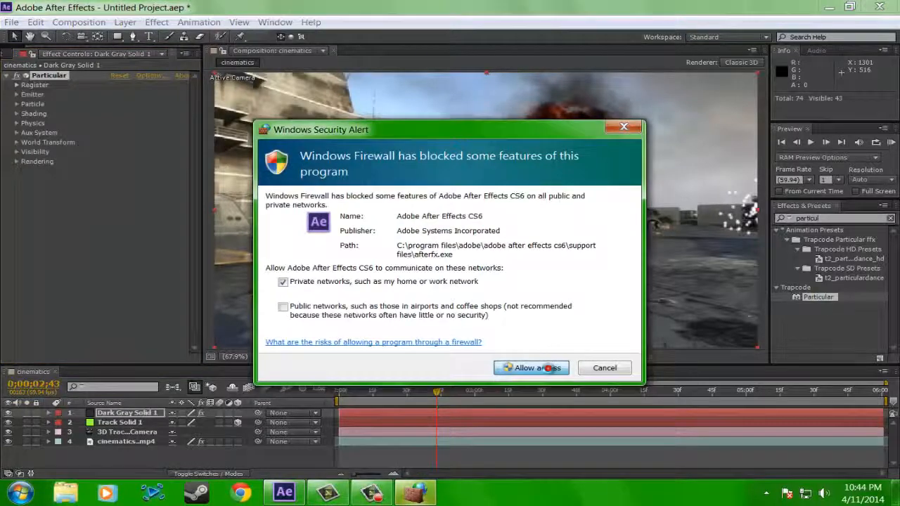
pyautogui.click(532, 369)
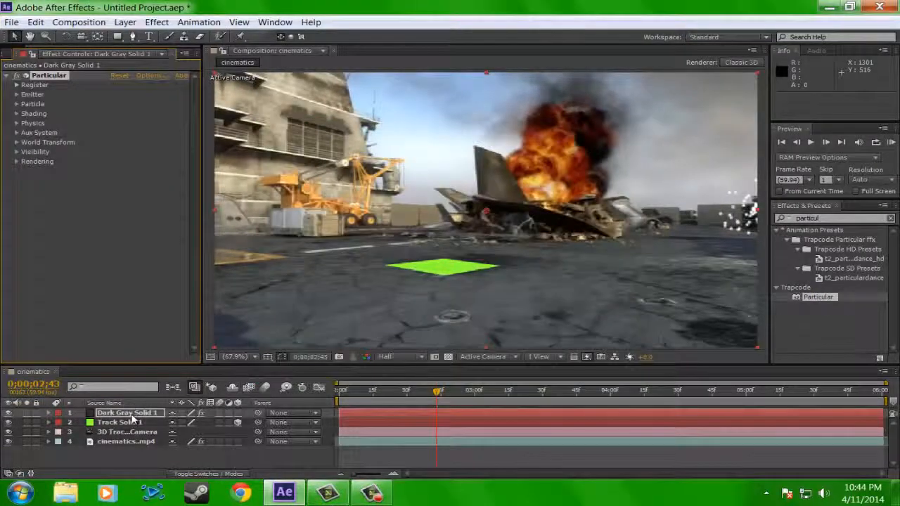
# - Rename the solid to Rain and the track solid to Ground
pyautogui.doubleClick(129, 414)
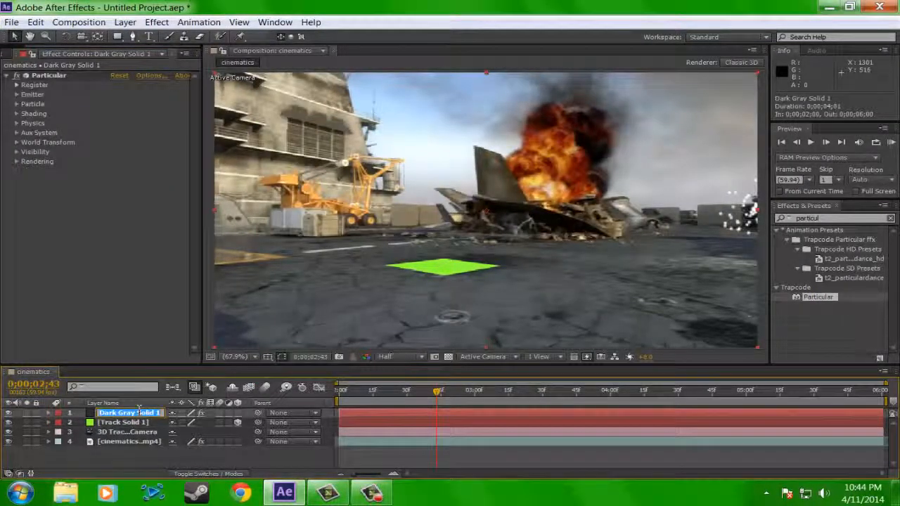
pyautogui.write('Rain')
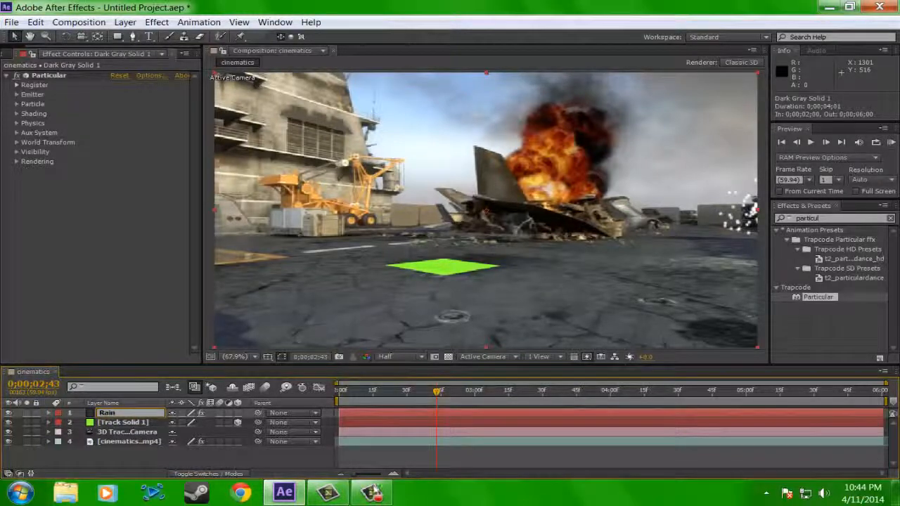
pyautogui.click(123, 422)
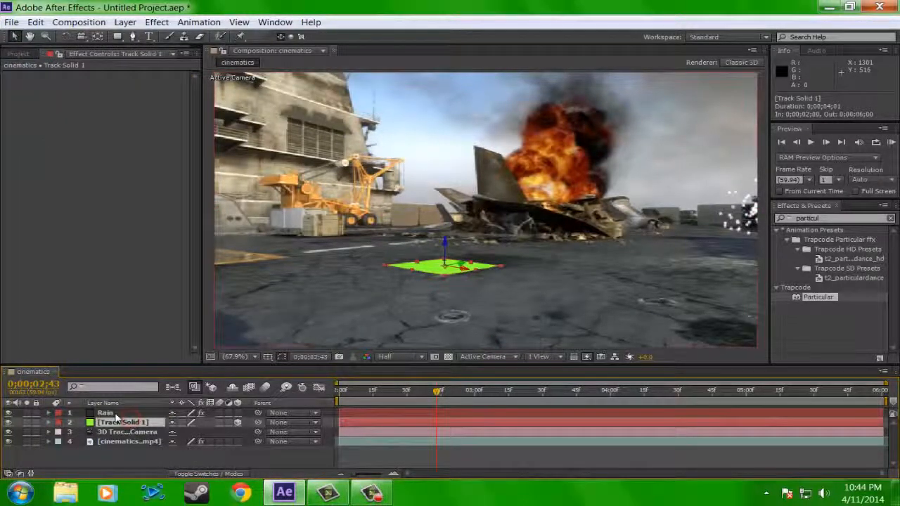
pyautogui.doubleClick(124, 422)
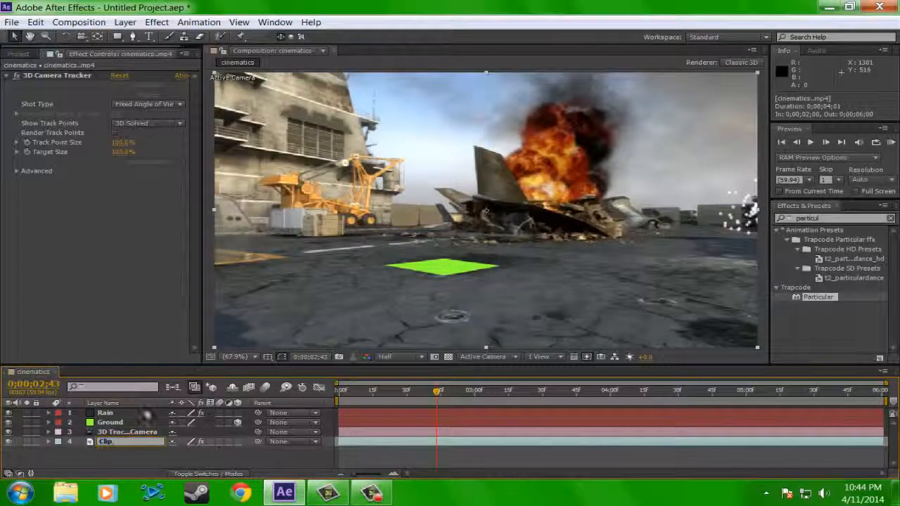
# - Copy the Ground layer's position into the Rain emitter's Position XY and Z
pyautogui.click(104, 413)
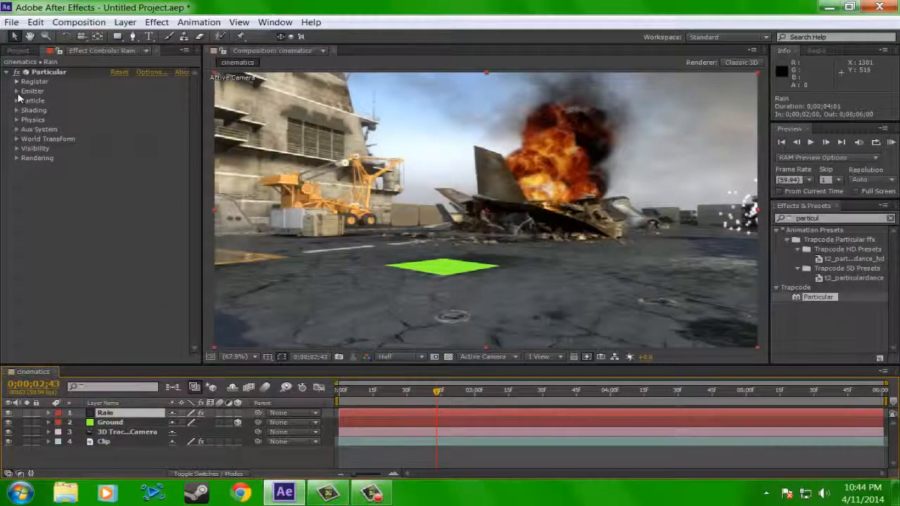
pyautogui.click(16, 90)
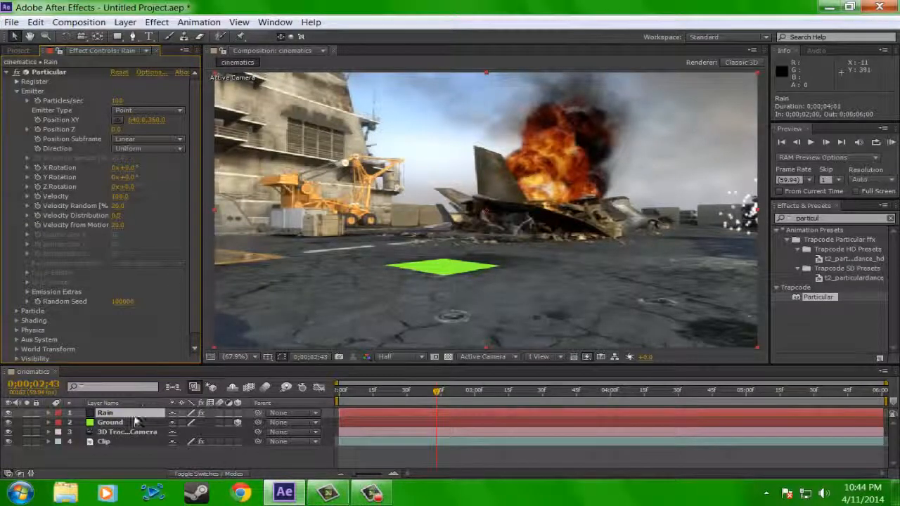
pyautogui.click(110, 422)
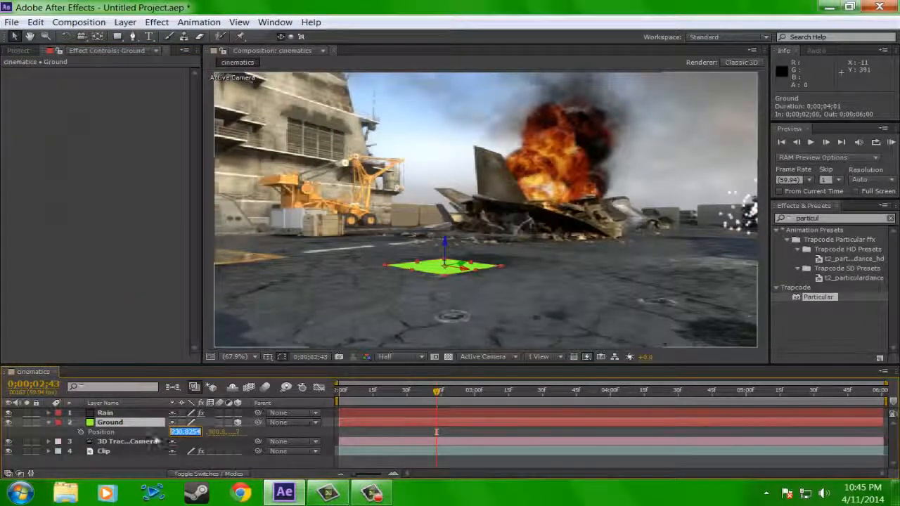
pyautogui.click(104, 414)
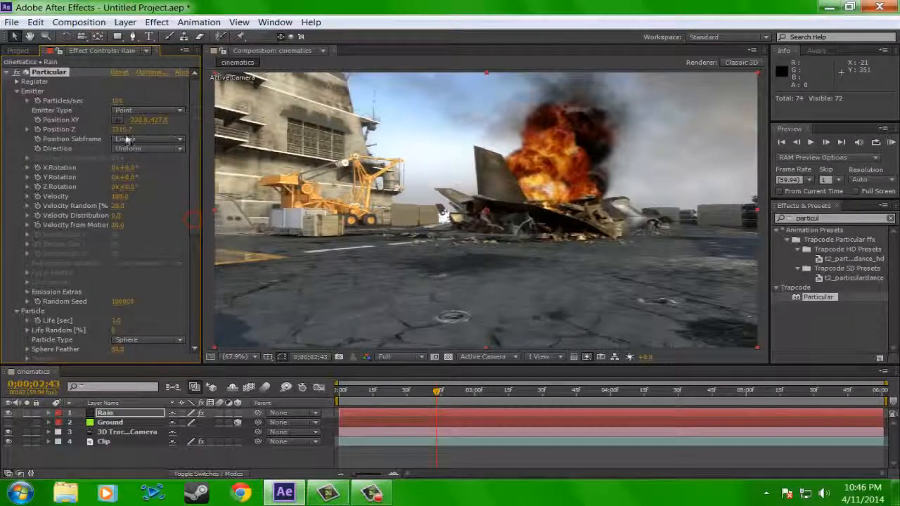
# - Make the Rain emitter a Box emitting 10000 particles/sec with a larger emitter size
pyautogui.click(147, 110)
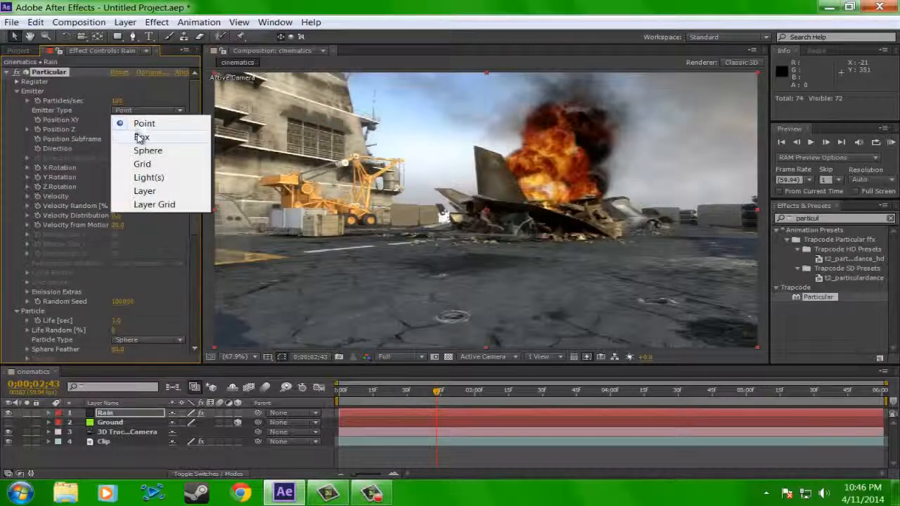
pyautogui.click(141, 137)
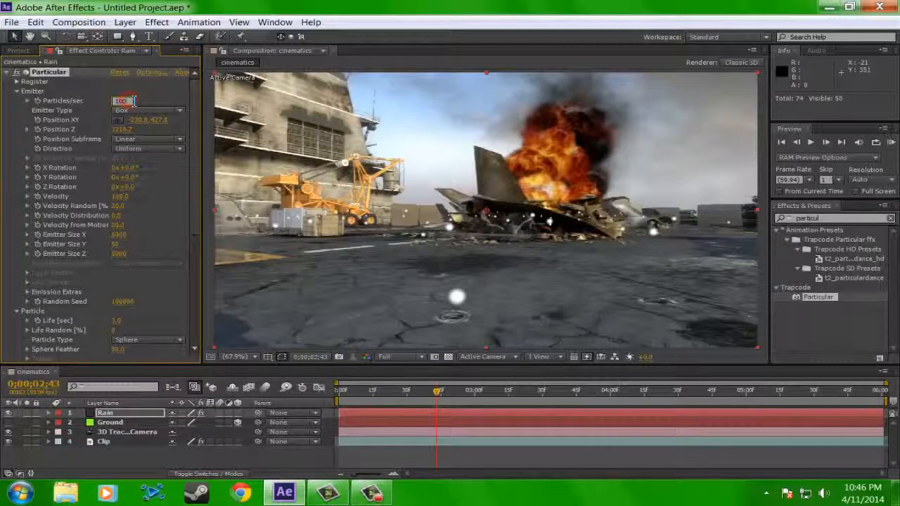
pyautogui.write('10000')
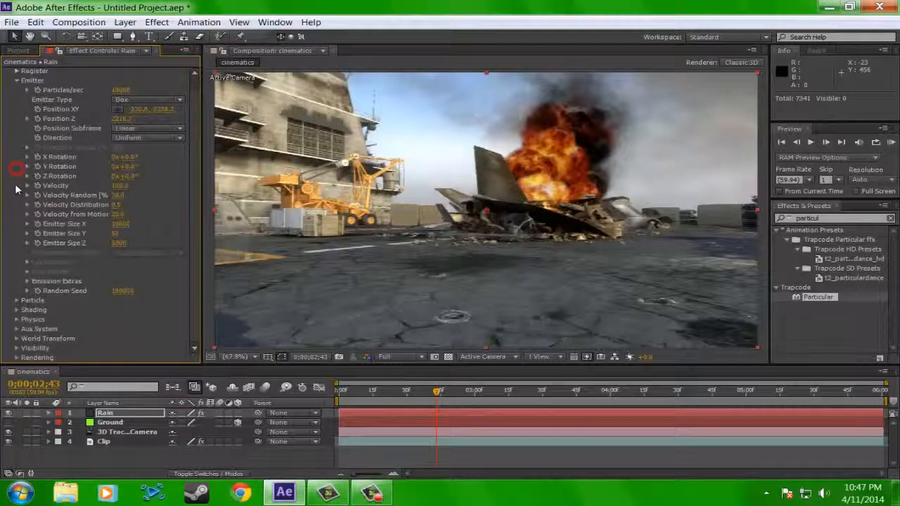
# - Set Particular's physics model to Bounce with Ground as the floor layer
pyautogui.click(16, 310)
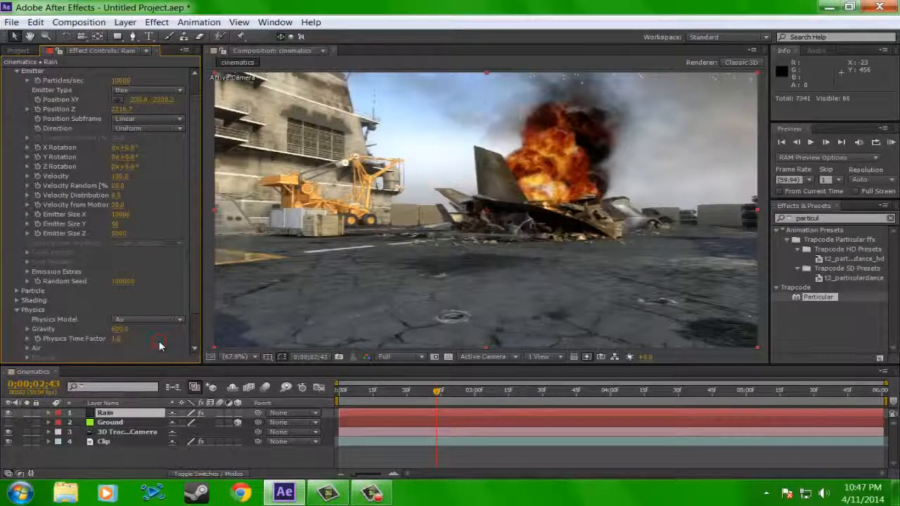
pyautogui.scroll(-3)
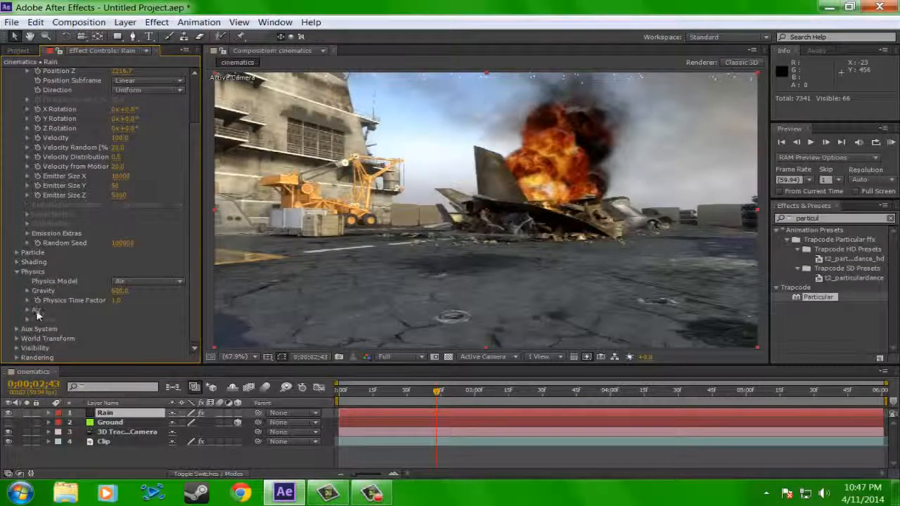
pyautogui.click(148, 281)
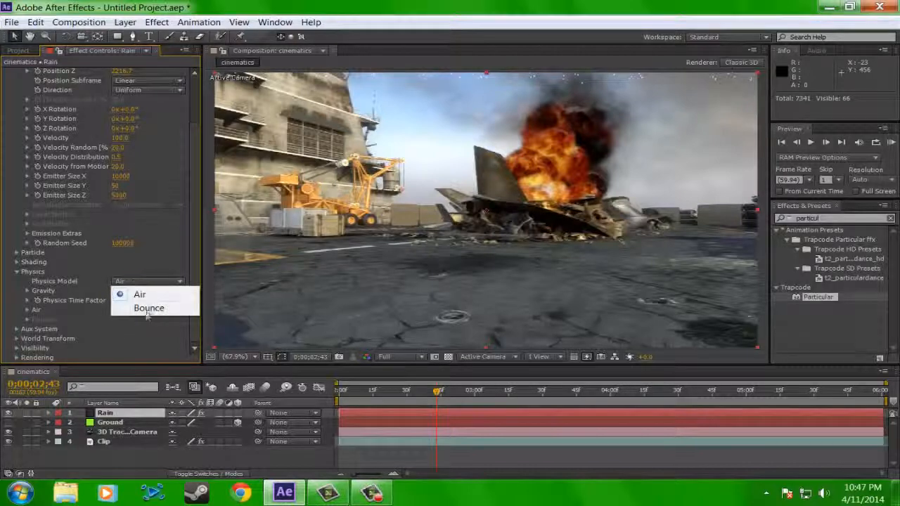
pyautogui.click(149, 308)
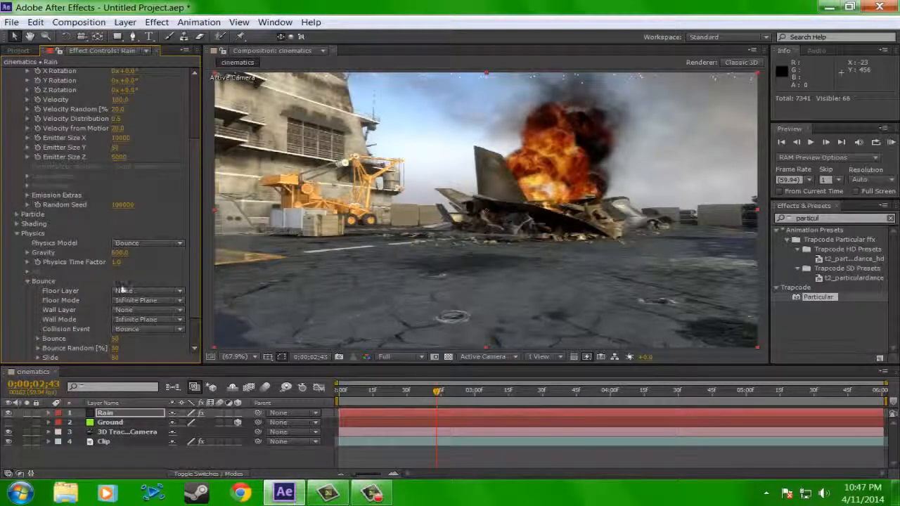
pyautogui.click(147, 290)
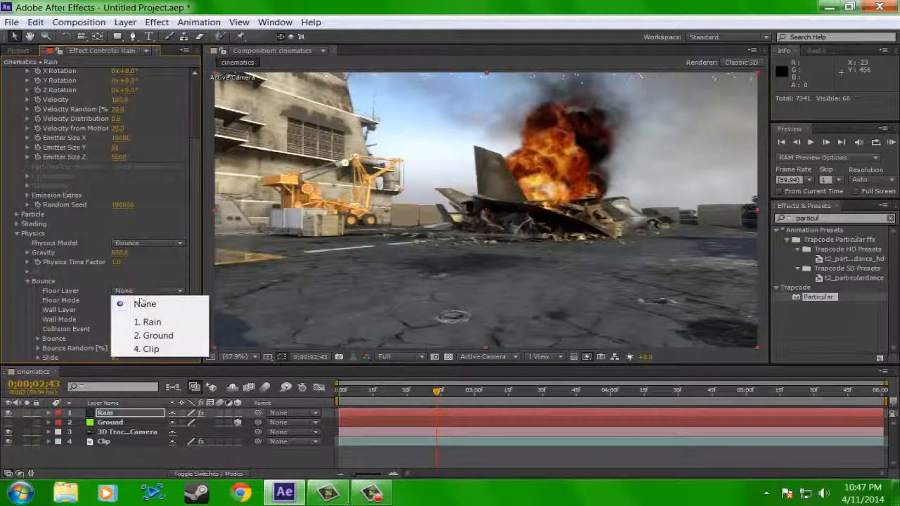
pyautogui.click(158, 335)
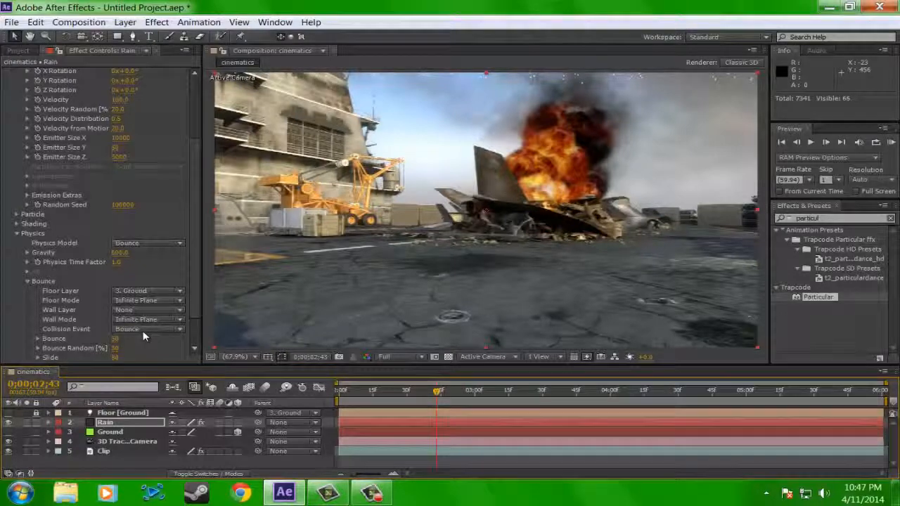
# - Step through later frames to watch the white particles fall and bounce across the carrier deck
pyautogui.click(143, 329)
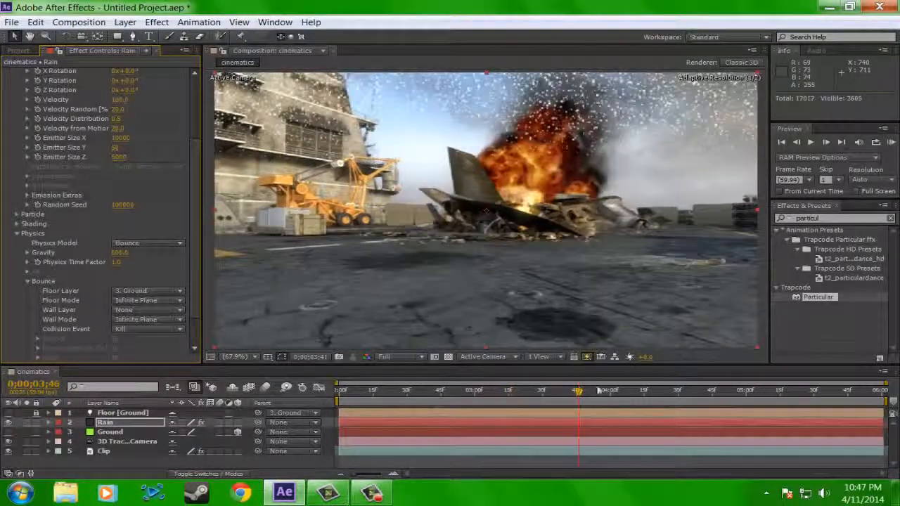
pyautogui.click(661, 390)
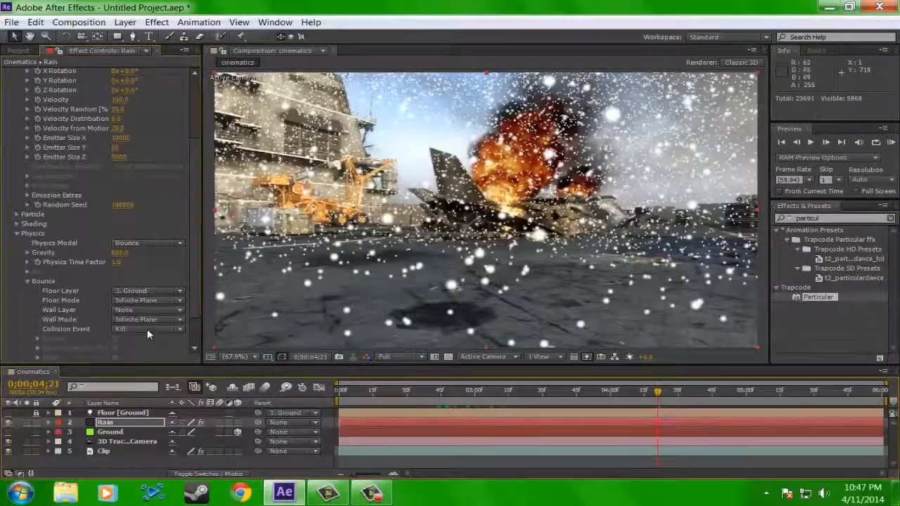
pyautogui.click(147, 329)
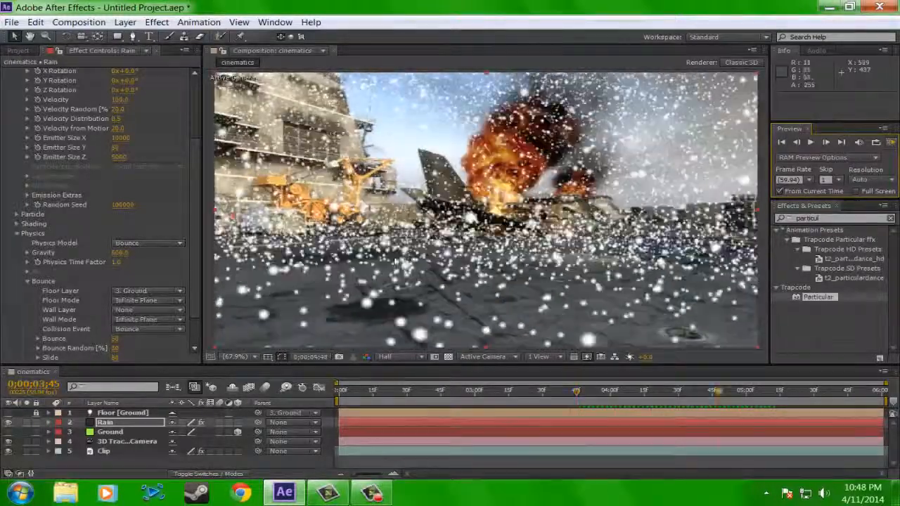
pyautogui.click(148, 329)
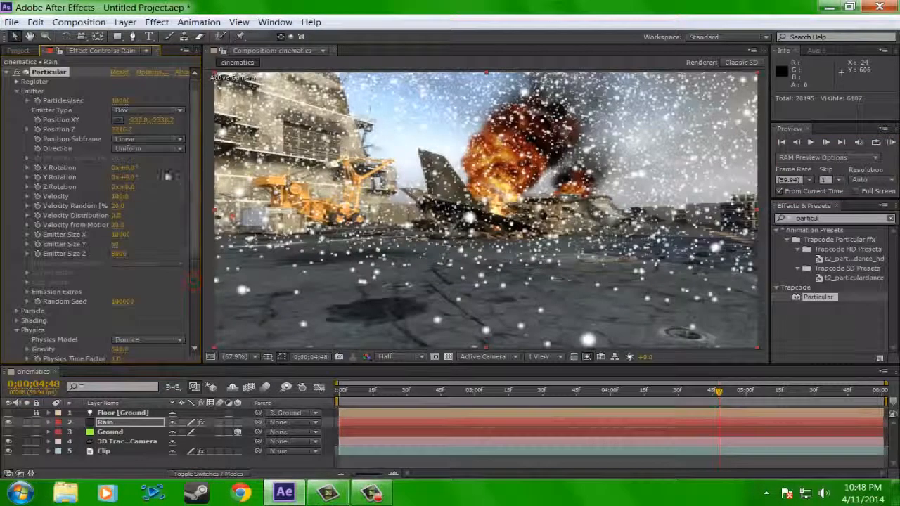
# - Set Particular's particle Size to 10.0 on the Rain layer for finer specks
pyautogui.click(17, 90)
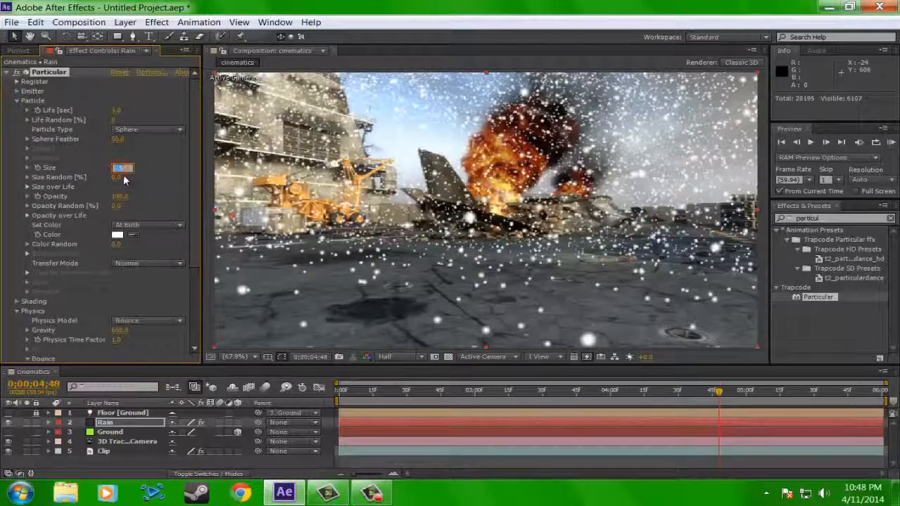
pyautogui.write('10.0')
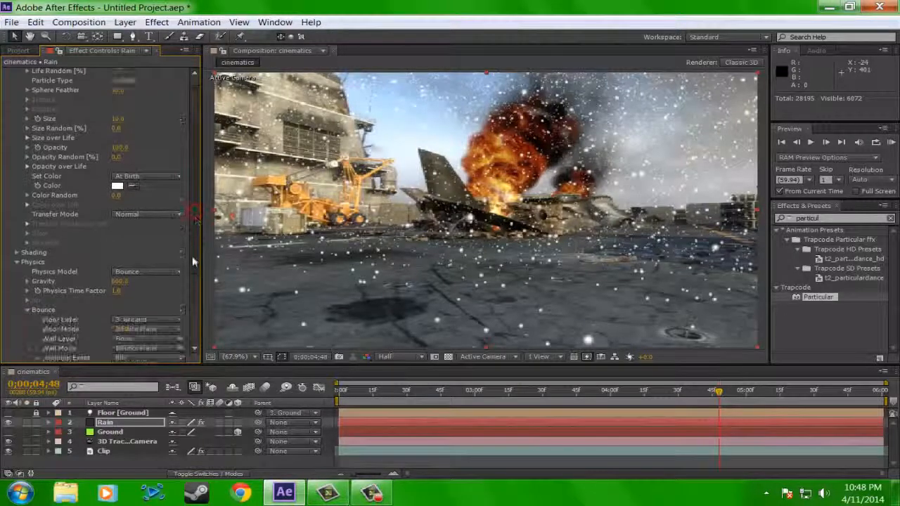
# - Change Particular's Rendering Motion Blur from Comp Settings to On so drops streak
pyautogui.scroll(-3)
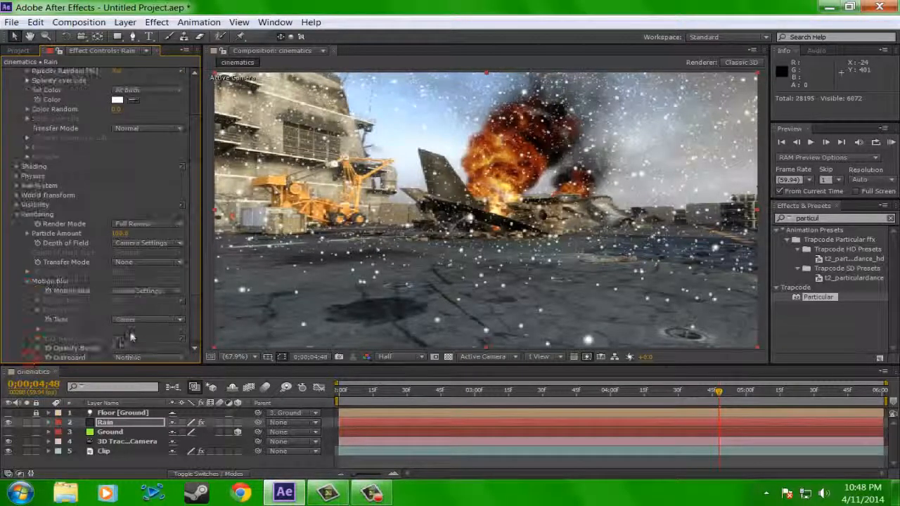
pyautogui.click(148, 290)
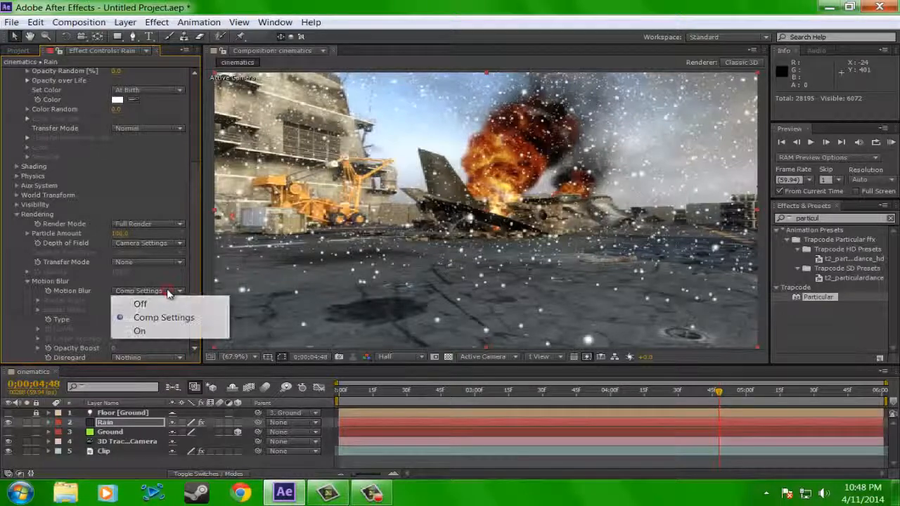
pyautogui.click(139, 330)
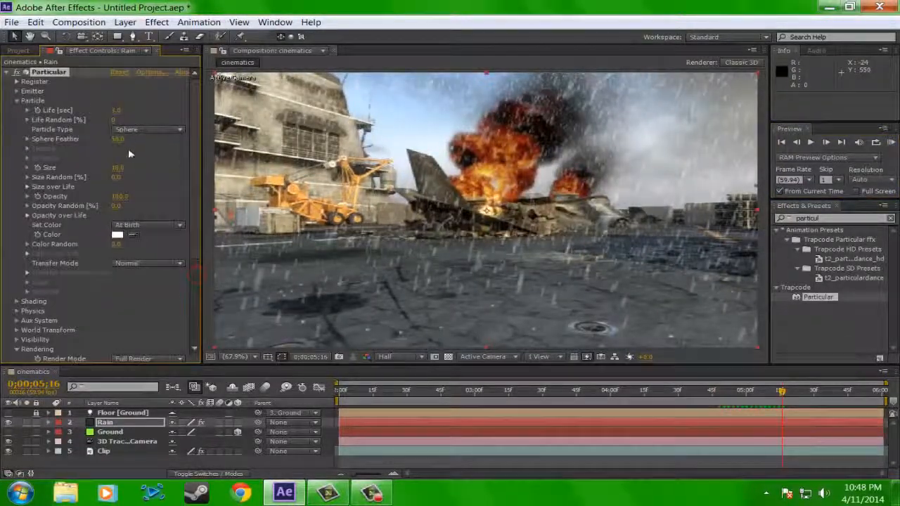
# - Reduce Particular's particle Size to 5.0 for thinner rain streaks
pyautogui.click(17, 102)
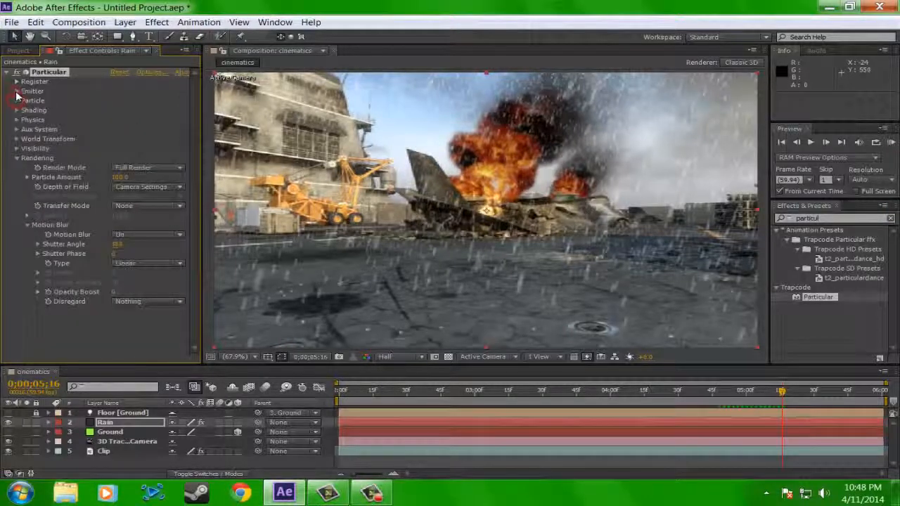
pyautogui.click(17, 100)
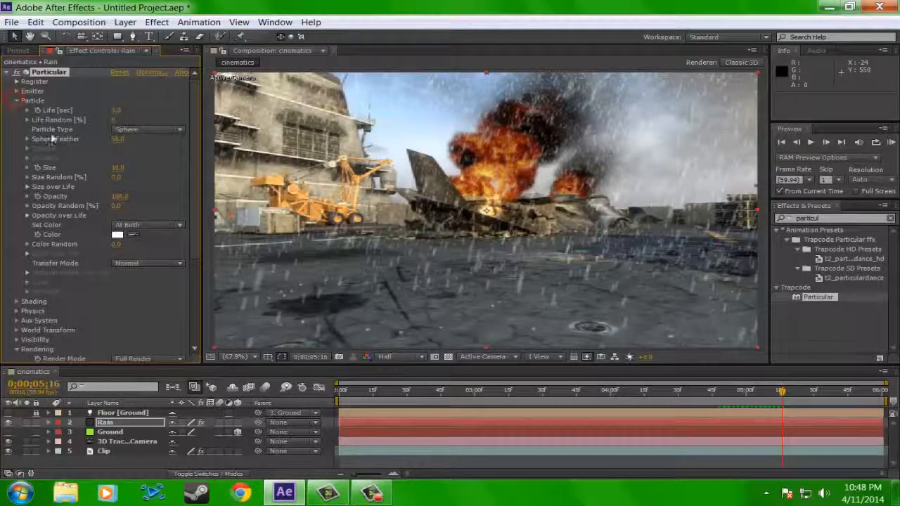
pyautogui.doubleClick(117, 168)
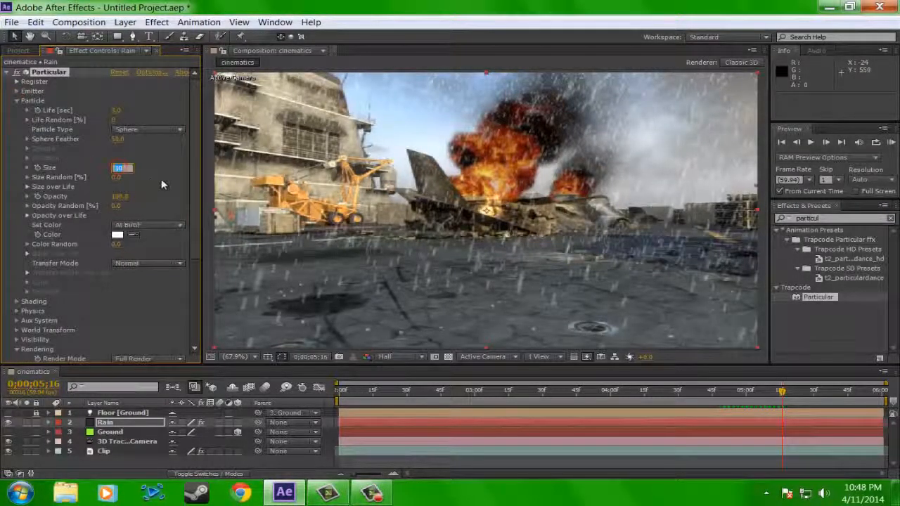
pyautogui.write('5.0')
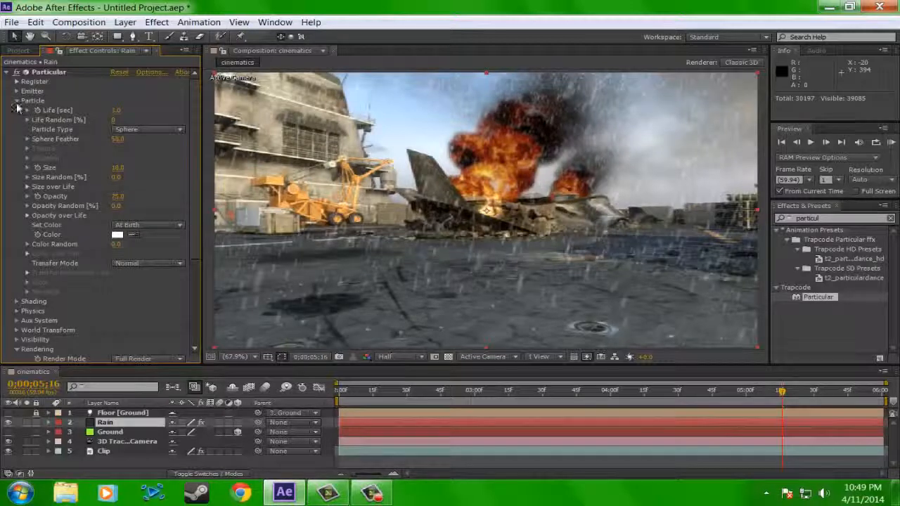
# - Set Aux System Emit to At Bounce Event and review the splash Size over Life curve
pyautogui.click(17, 100)
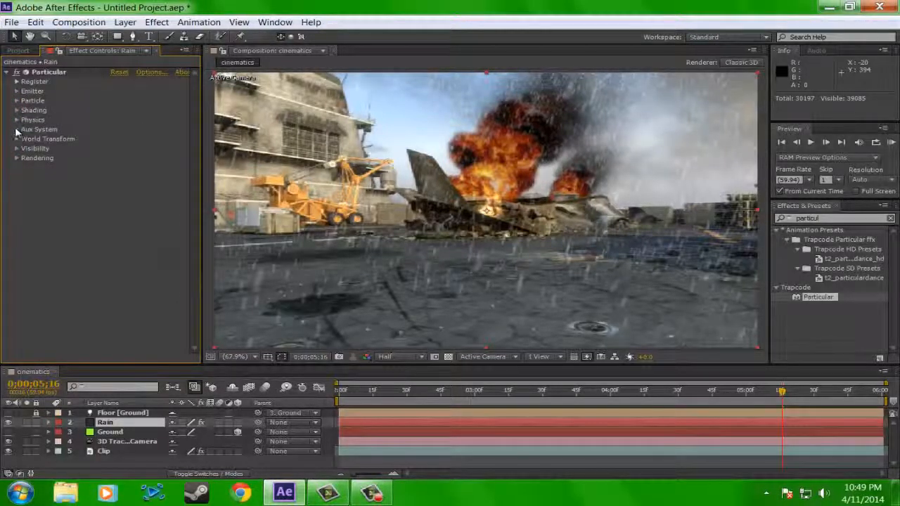
pyautogui.click(147, 139)
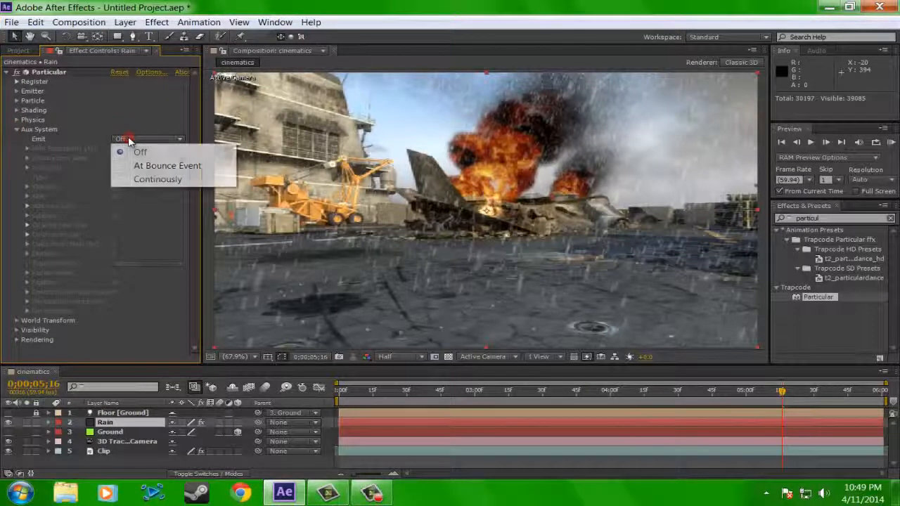
pyautogui.click(166, 166)
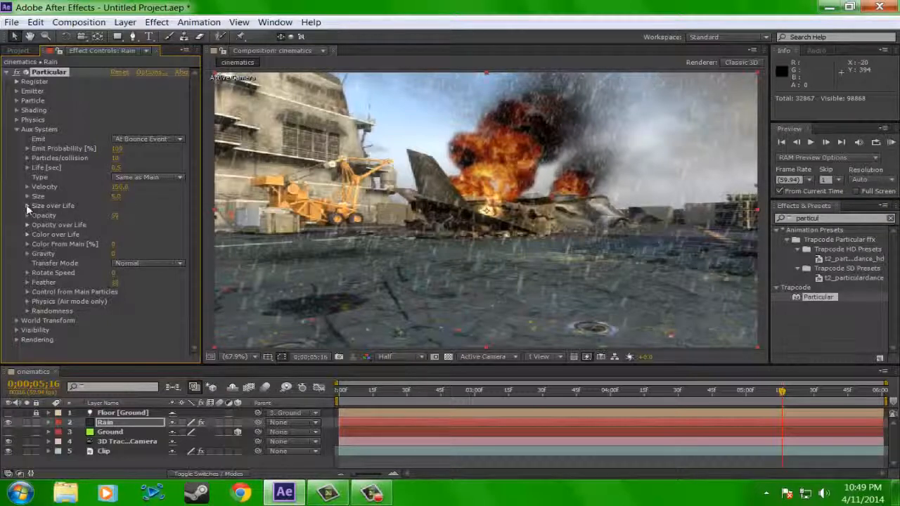
pyautogui.click(27, 205)
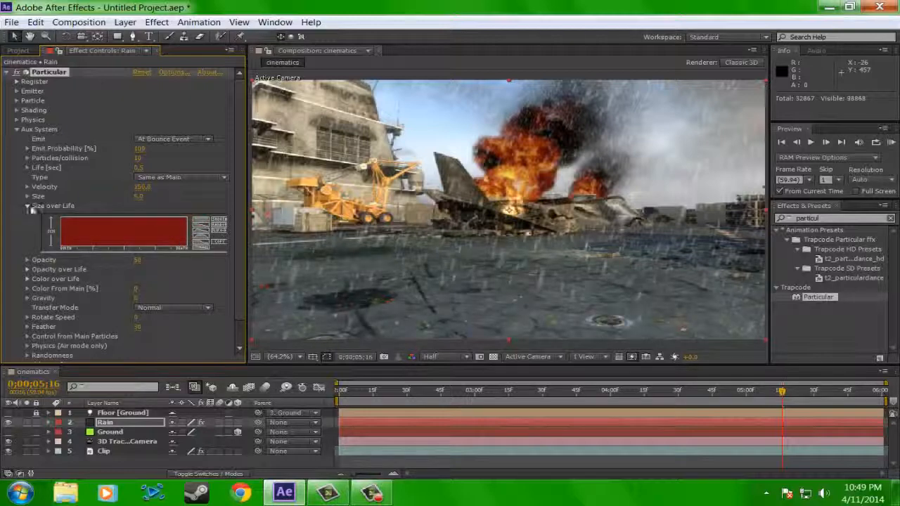
pyautogui.click(26, 205)
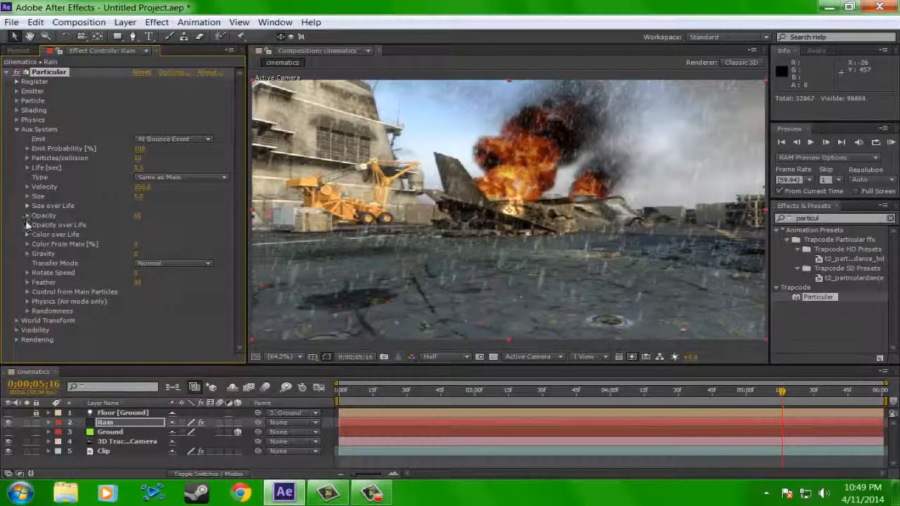
pyautogui.click(27, 225)
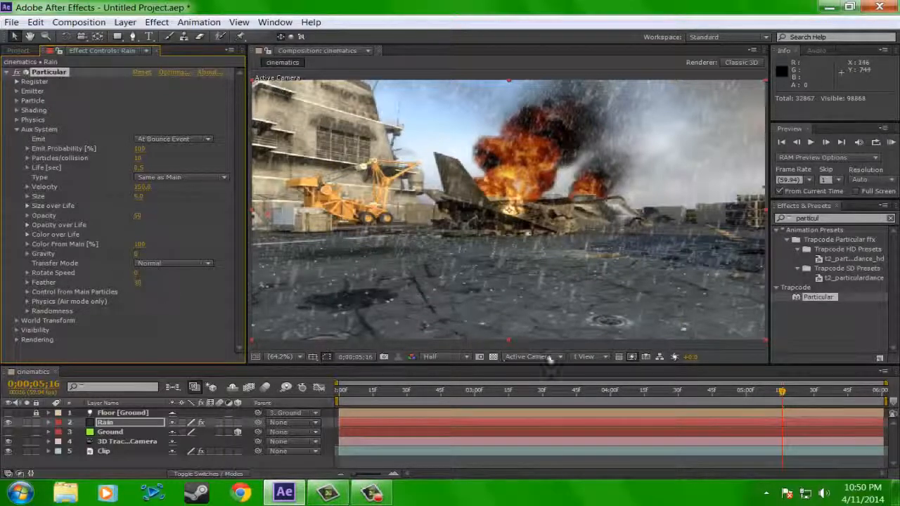
# - Move to another frame and RAM Preview the rain splashing on the deck, then stop it
pyautogui.click(540, 390)
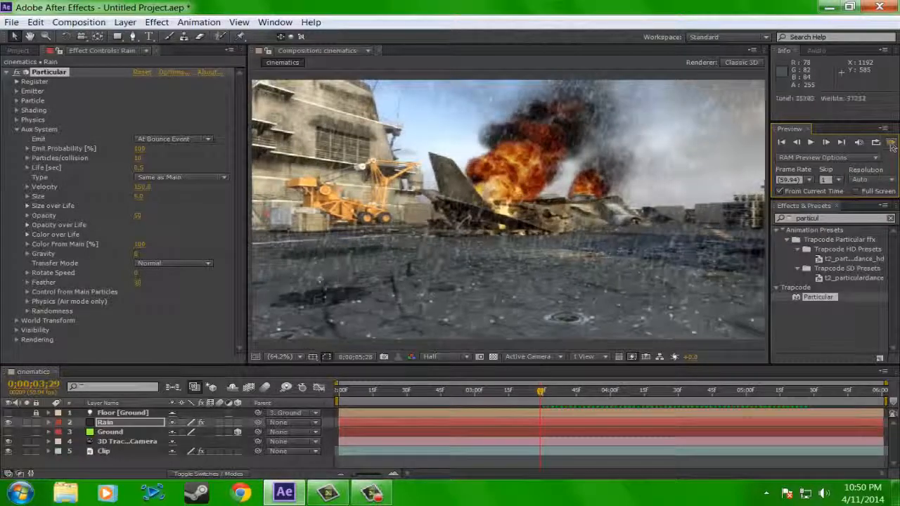
pyautogui.click(810, 142)
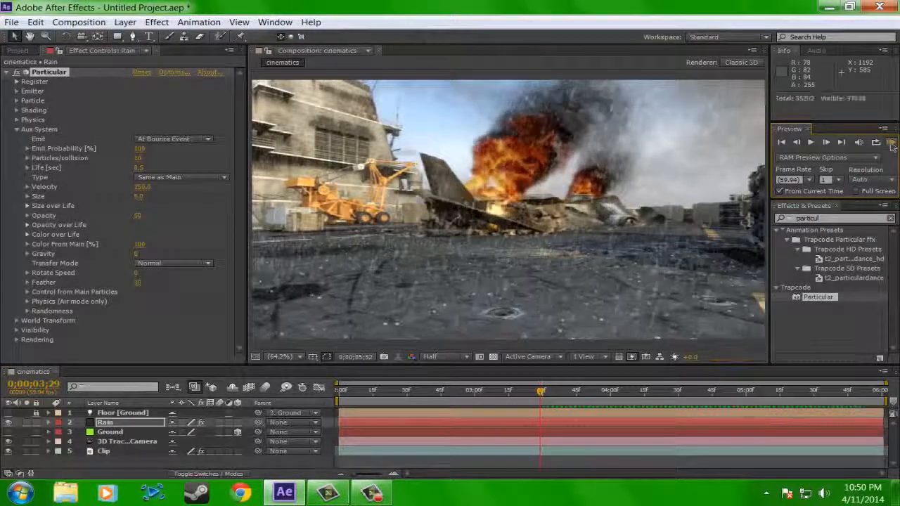
pyautogui.click(810, 140)
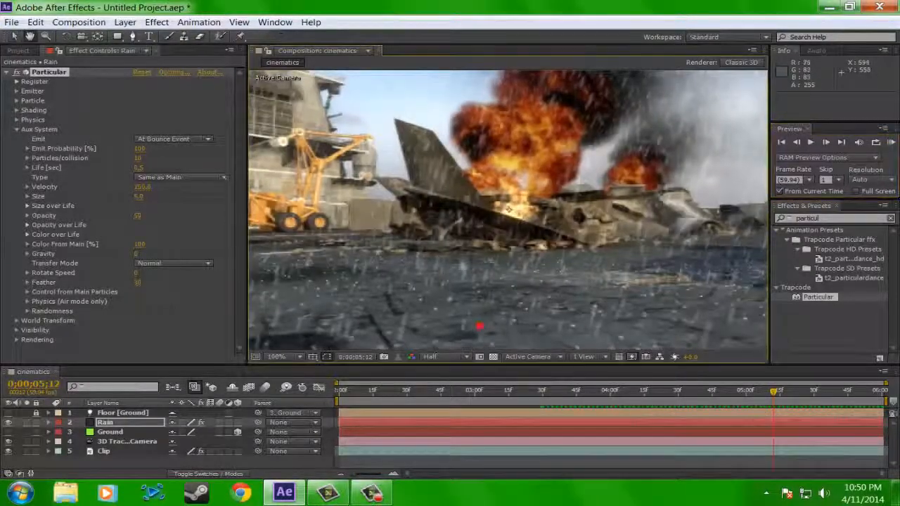
# - Set viewer Resolution to Full and change the Aux Particles/collision value
pyautogui.click(443, 357)
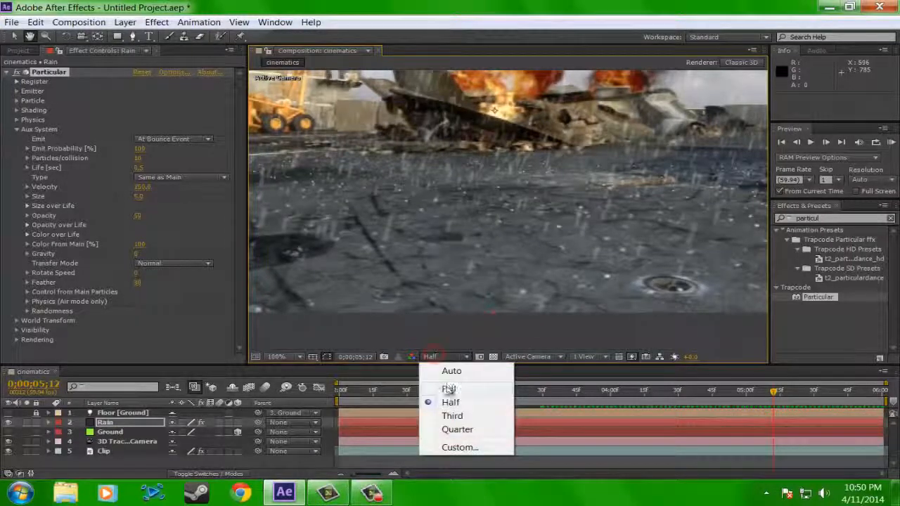
pyautogui.click(449, 388)
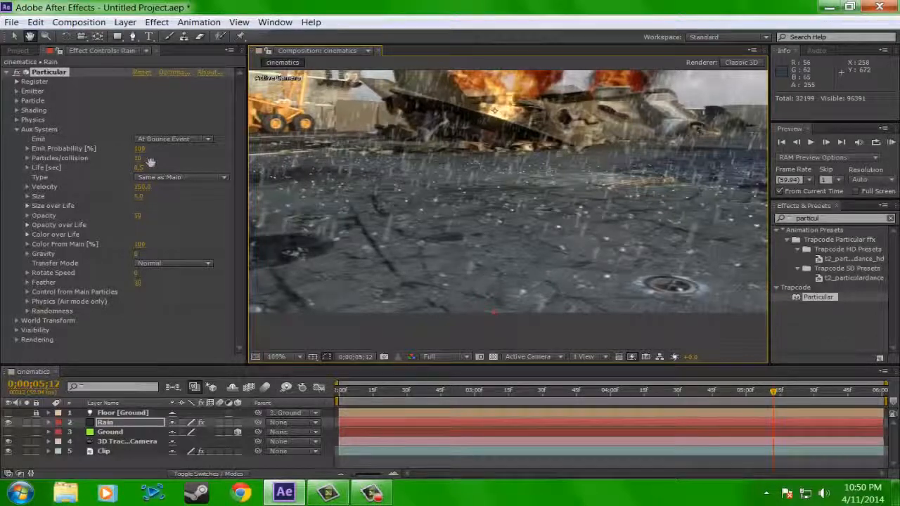
pyautogui.doubleClick(143, 158)
pyautogui.write('15')
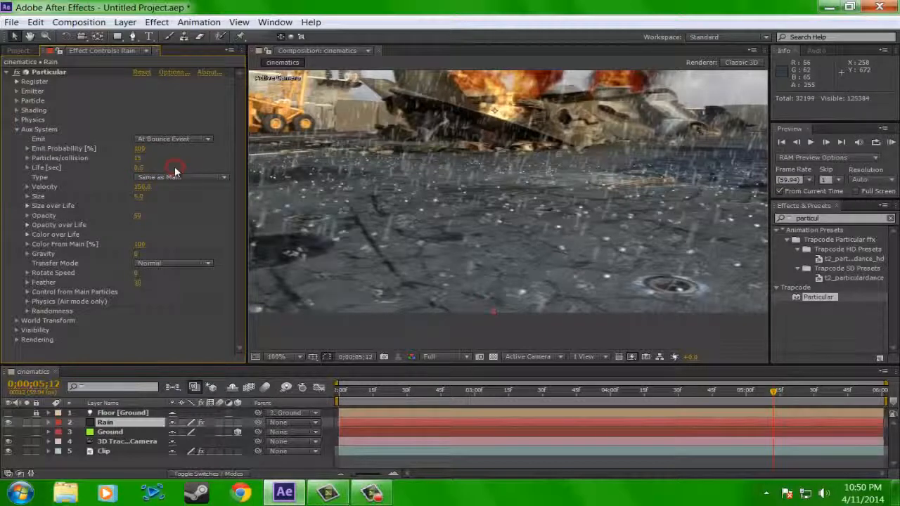
pyautogui.click(276, 357)
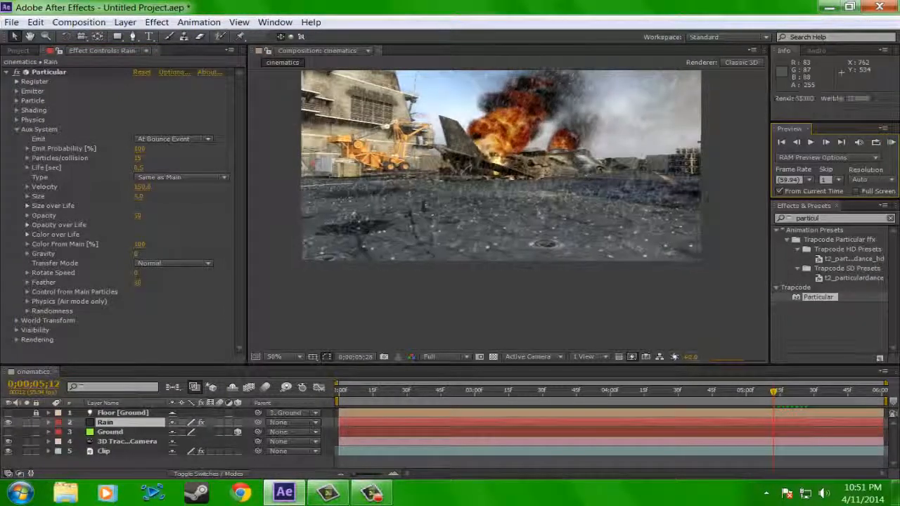
pyautogui.click(447, 357)
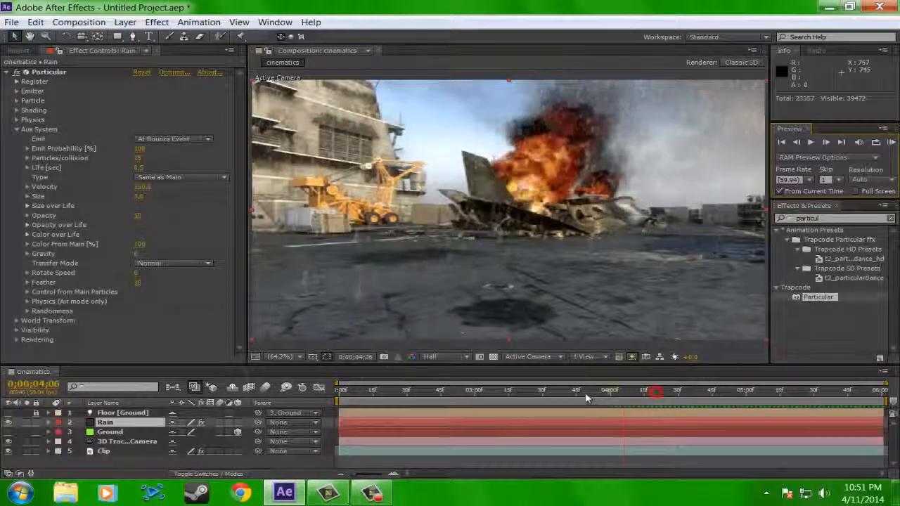
# - Scrub to a later frame and RAM Preview the rain splashing across the tracked deck
pyautogui.moveTo(655, 391); pyautogui.dragTo(551, 391)
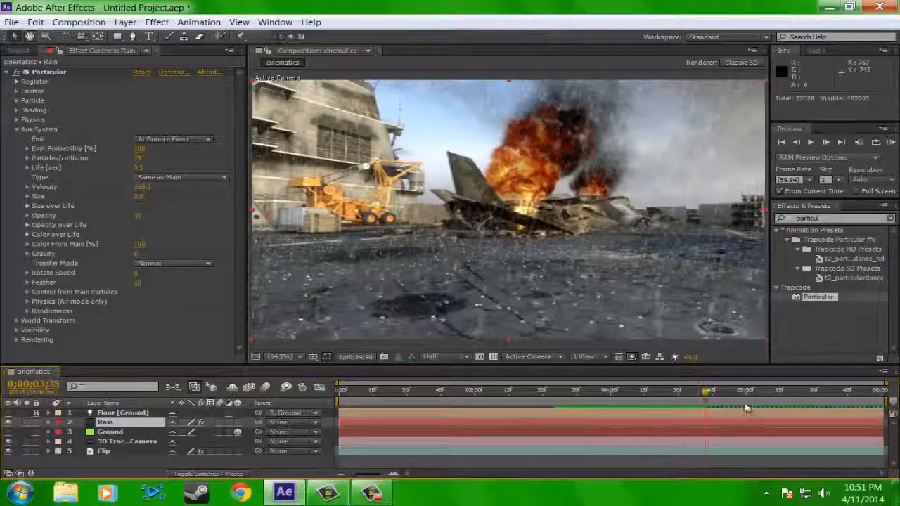
pyautogui.click(746, 391)
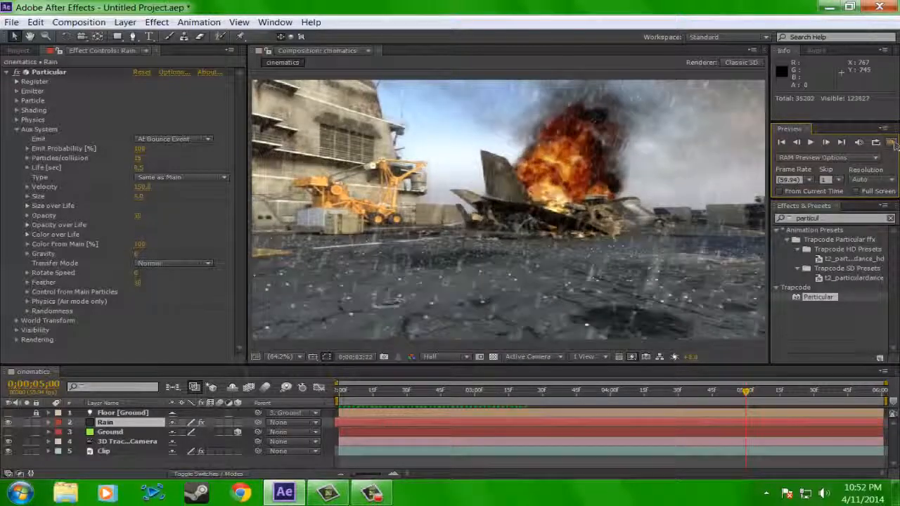
pyautogui.click(810, 142)
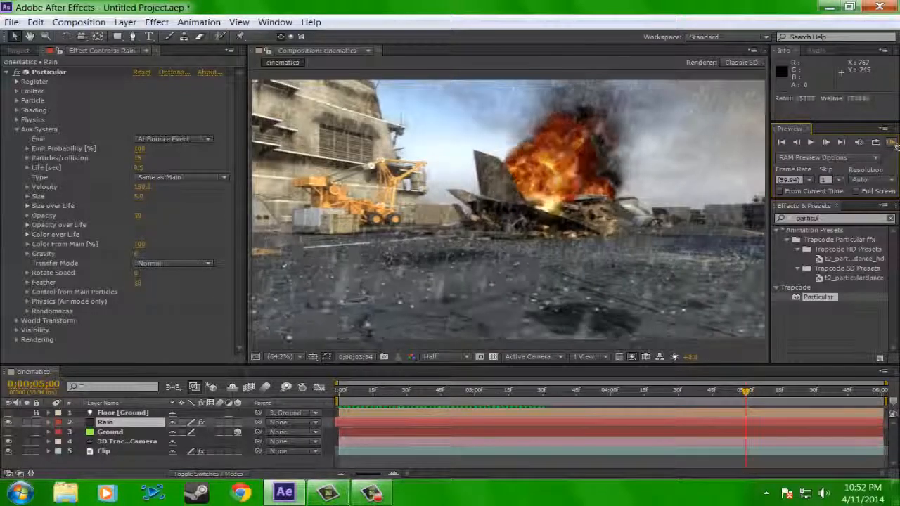